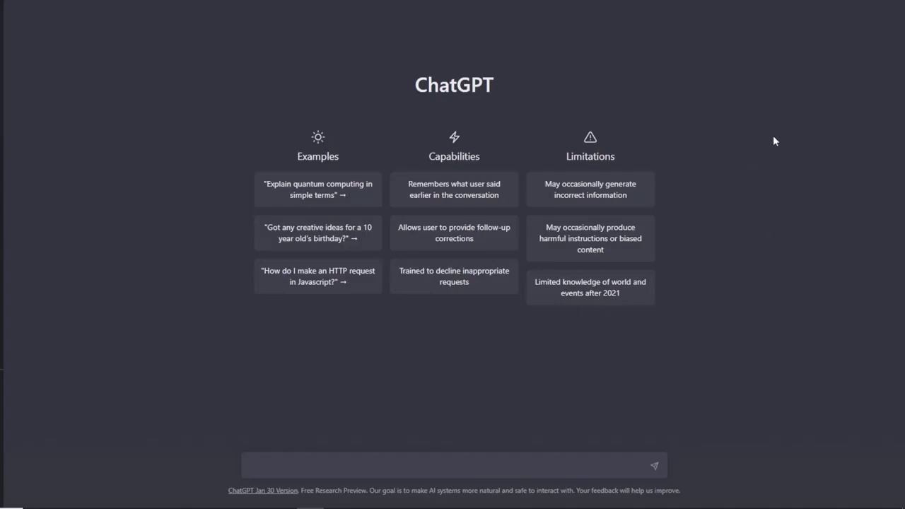
{"action": "mouse_move", "coordinate": [760, 247]}
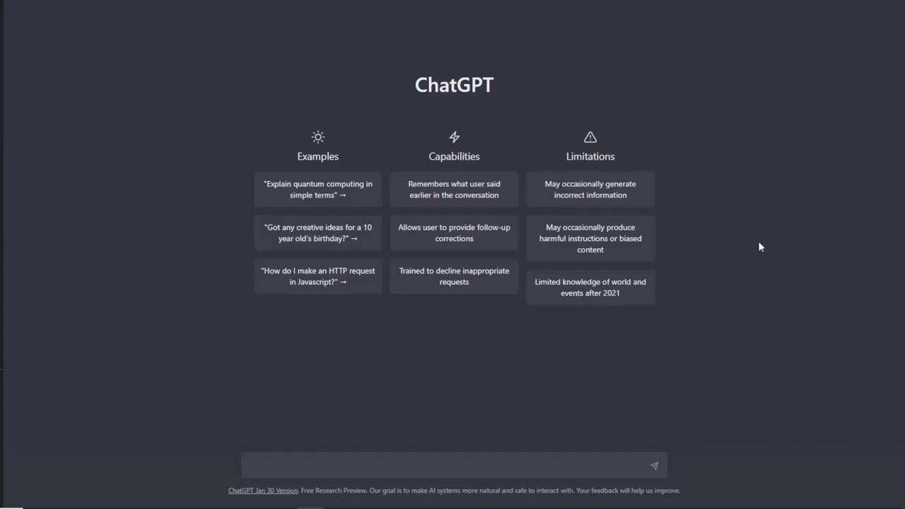
{"action": "mouse_move", "coordinate": [762, 239]}
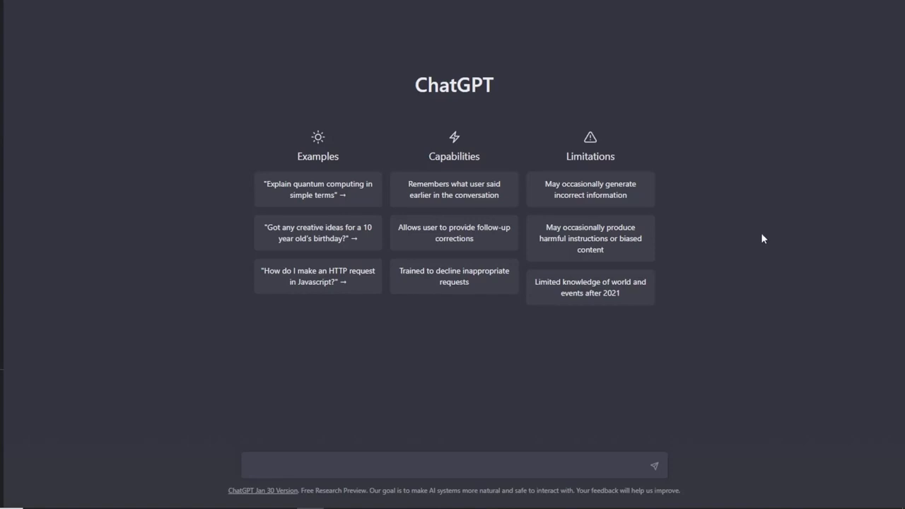
{"action": "mouse_move", "coordinate": [698, 320]}
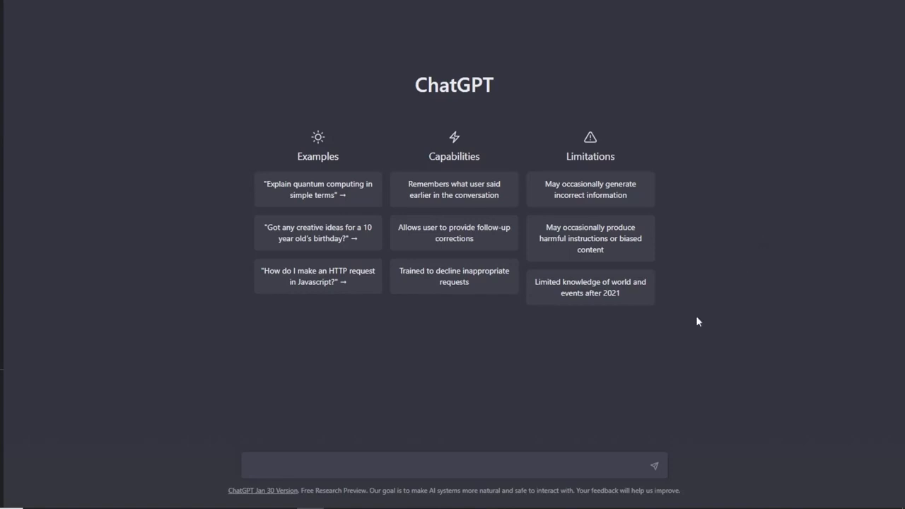
{"action": "mouse_move", "coordinate": [404, 392]}
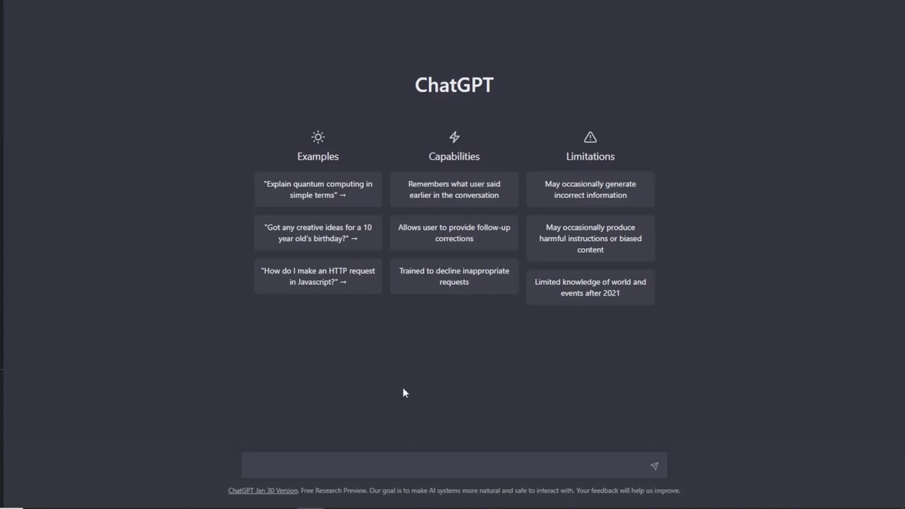
{"action": "mouse_move", "coordinate": [372, 397]}
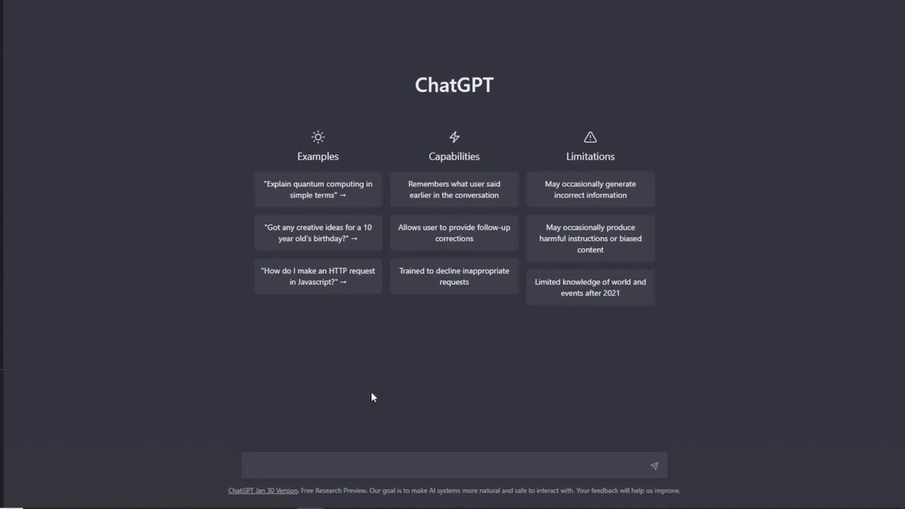
{"action": "mouse_move", "coordinate": [306, 394]}
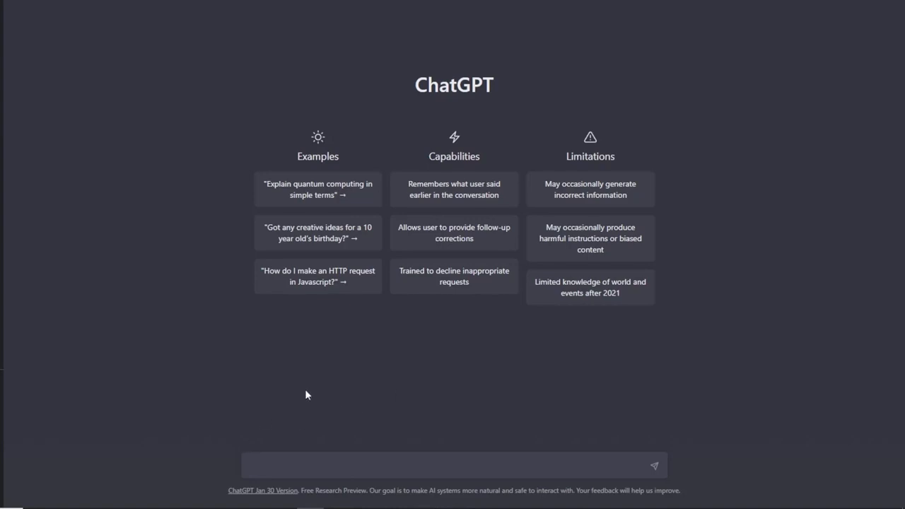
{"action": "mouse_move", "coordinate": [269, 356]}
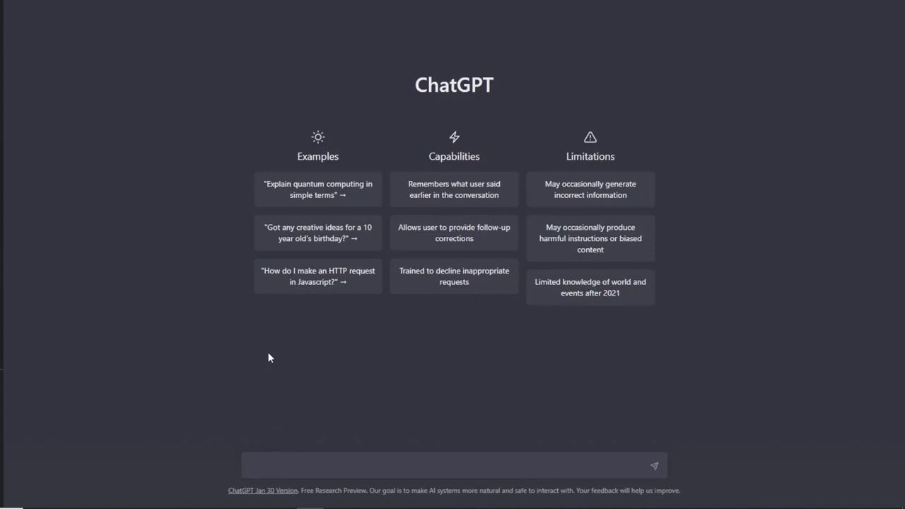
{"action": "mouse_move", "coordinate": [256, 361]}
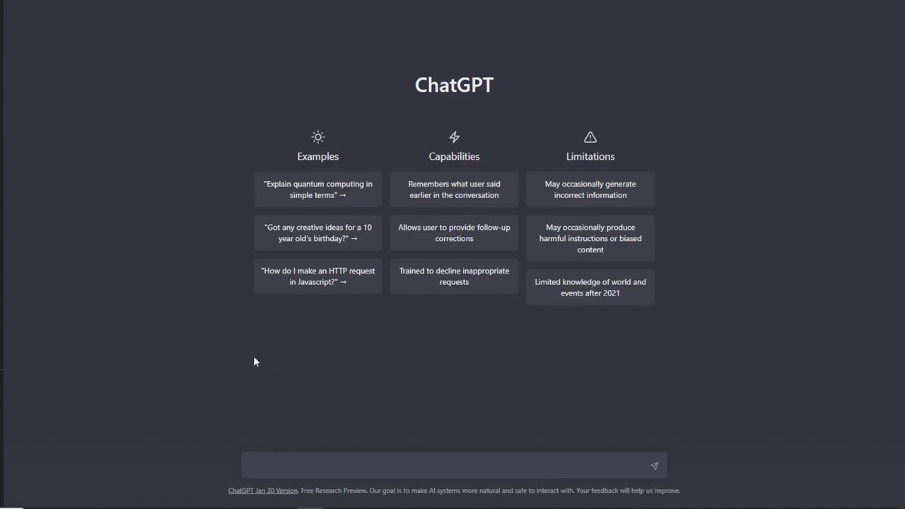
{"action": "mouse_move", "coordinate": [124, 360]}
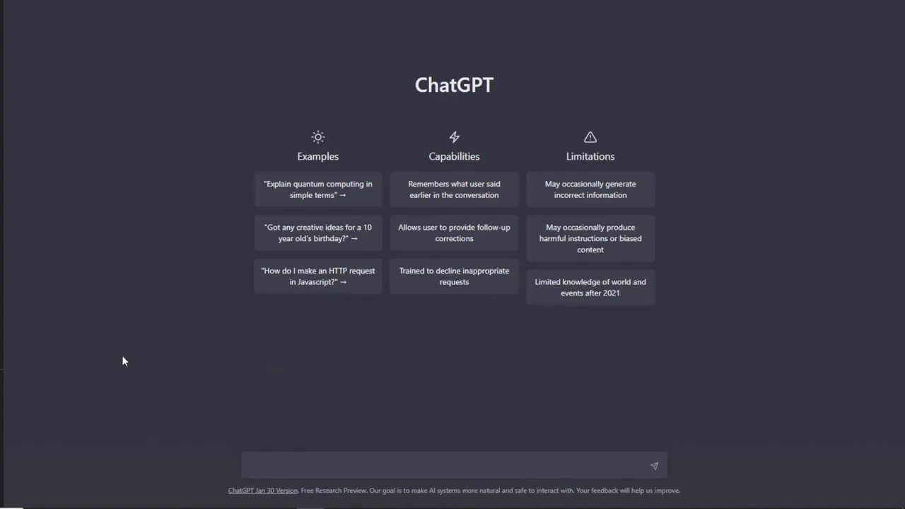
{"action": "mouse_move", "coordinate": [140, 362]}
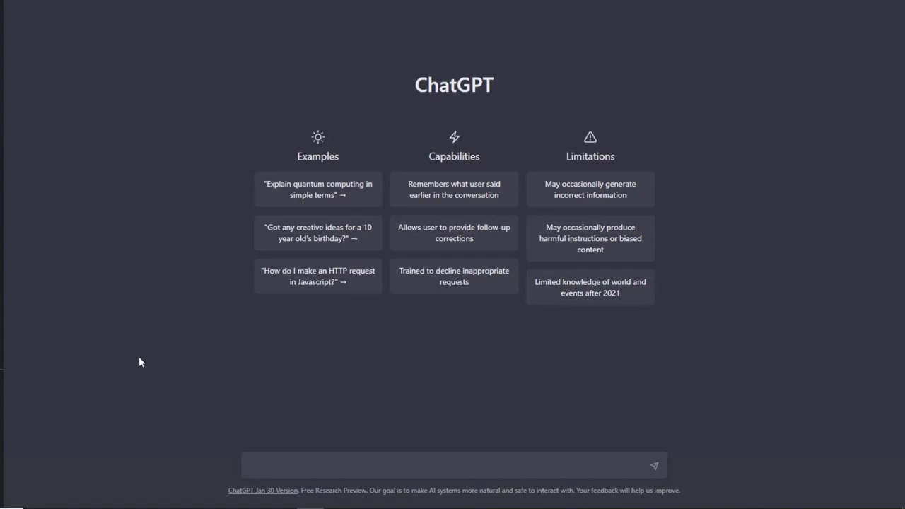
{"action": "mouse_move", "coordinate": [202, 364]}
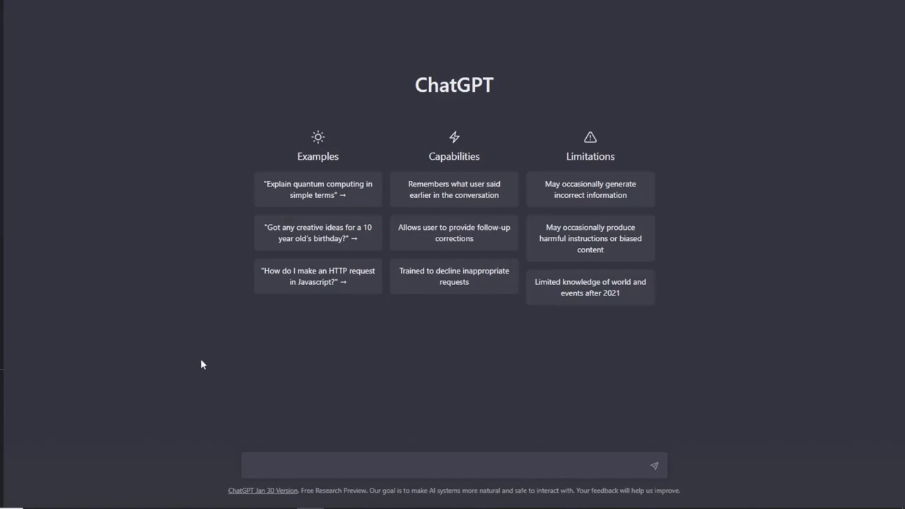
{"action": "mouse_move", "coordinate": [421, 343]}
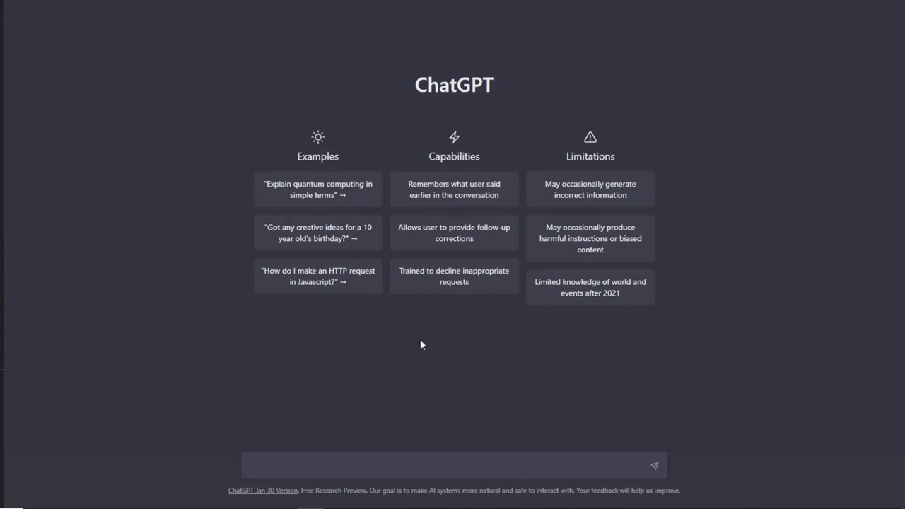
{"action": "mouse_move", "coordinate": [378, 460]}
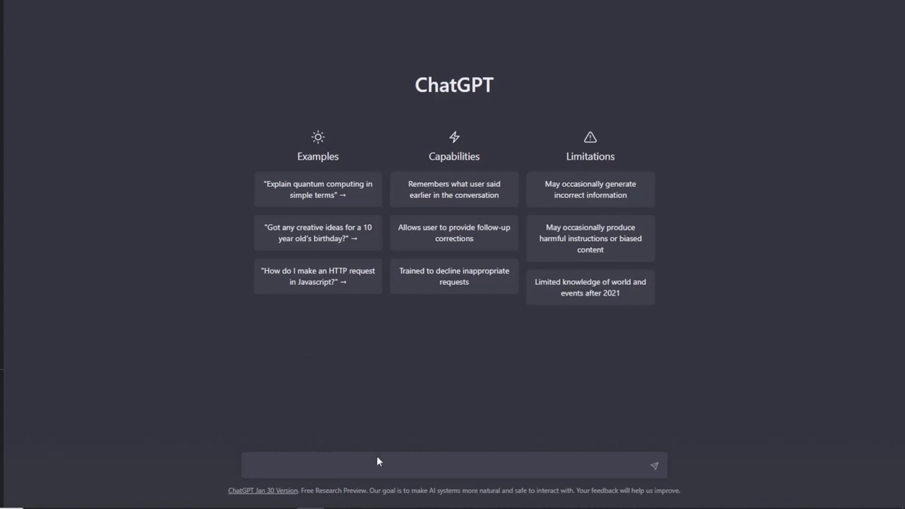
{"action": "mouse_move", "coordinate": [447, 357]}
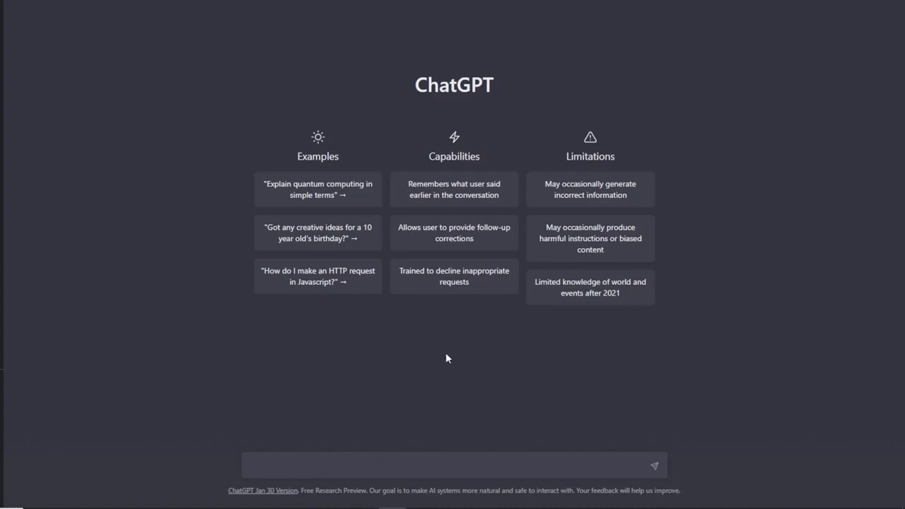
Step: Draft a prompt for a Python script that picks a number from one to ten to guess
{"action": "type", "text": "w"}
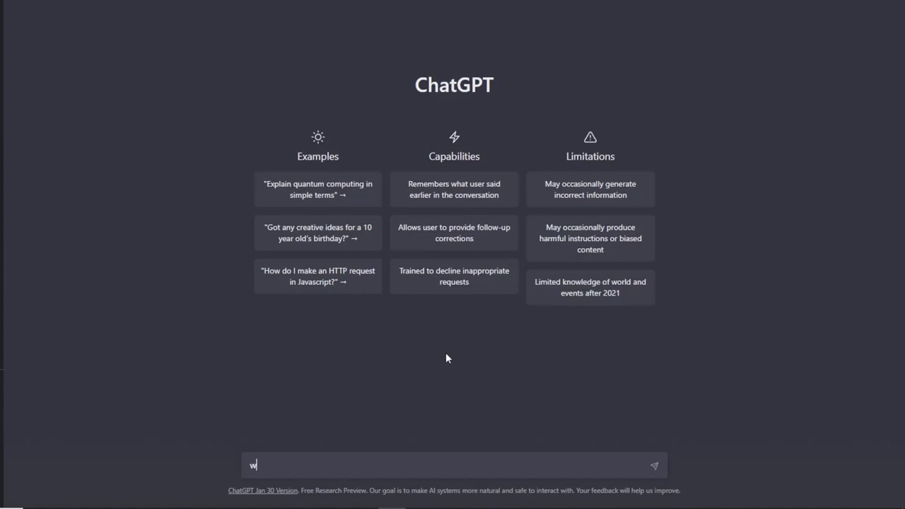
{"action": "type", "text": "rite a p"}
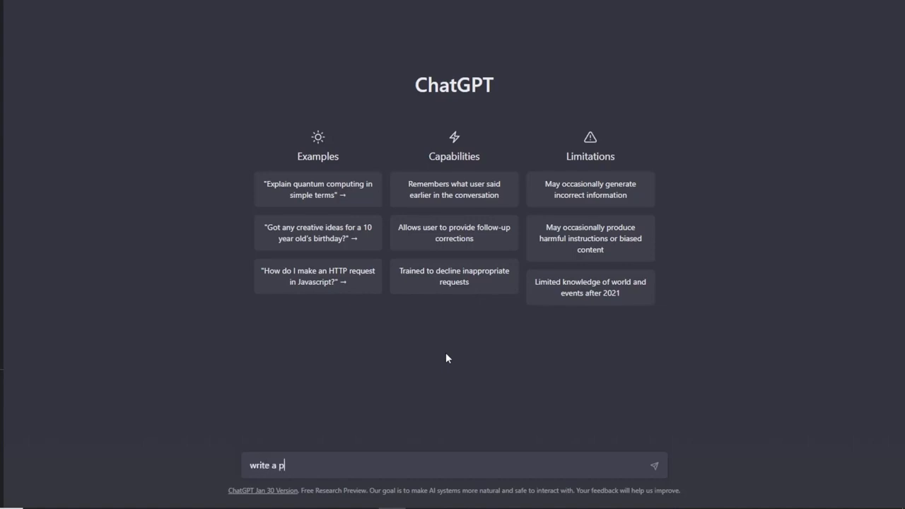
{"action": "type", "text": "ython script that will"}
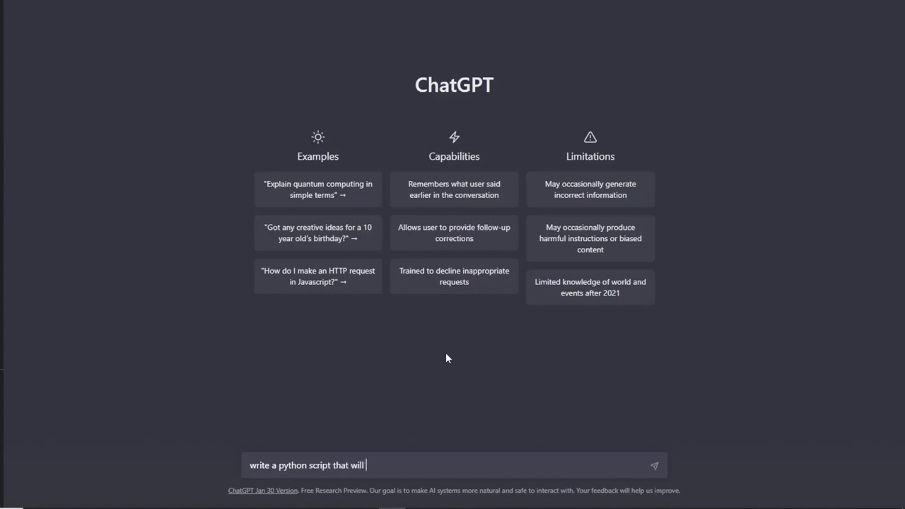
{"action": "type", "text": "generate"}
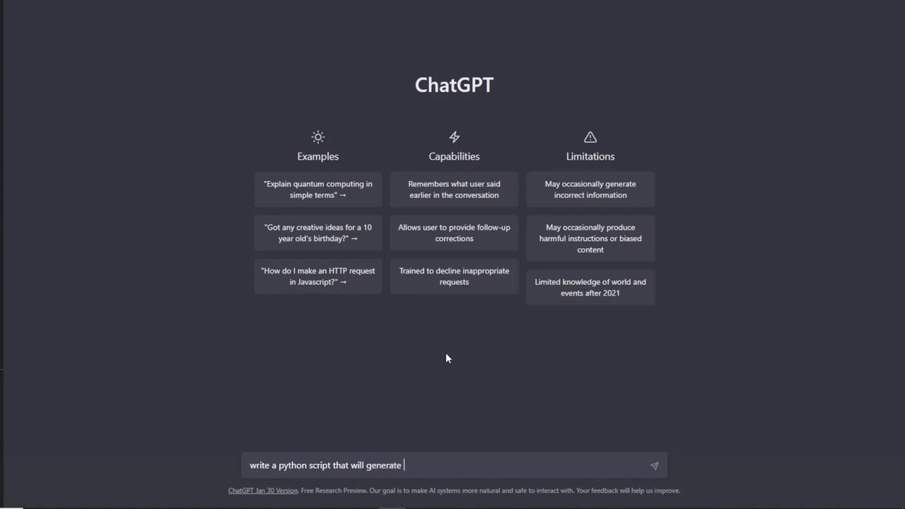
{"action": "type", "text": "a rand"}
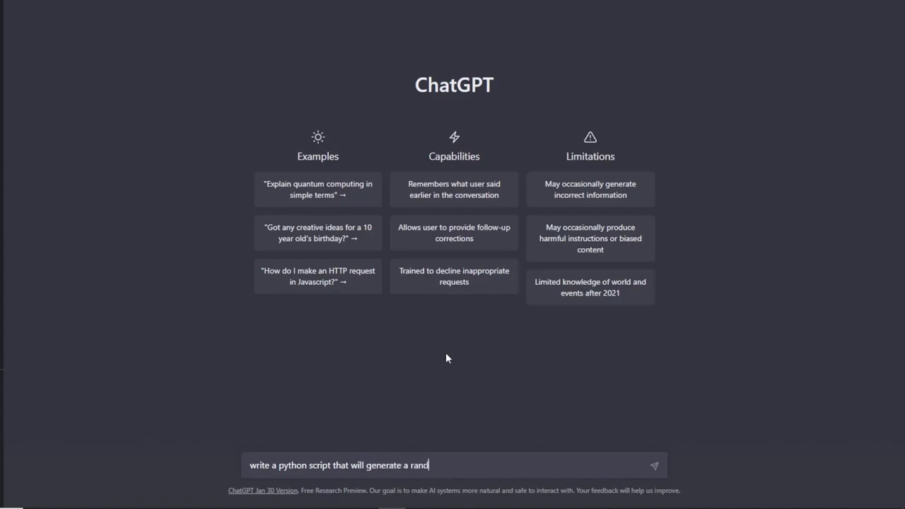
{"action": "type", "text": "om number"}
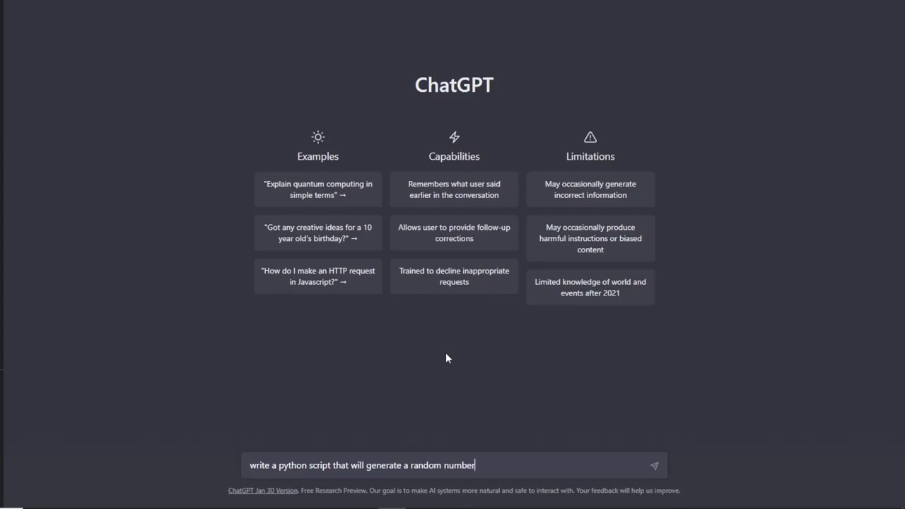
{"action": "type", "text": "between"}
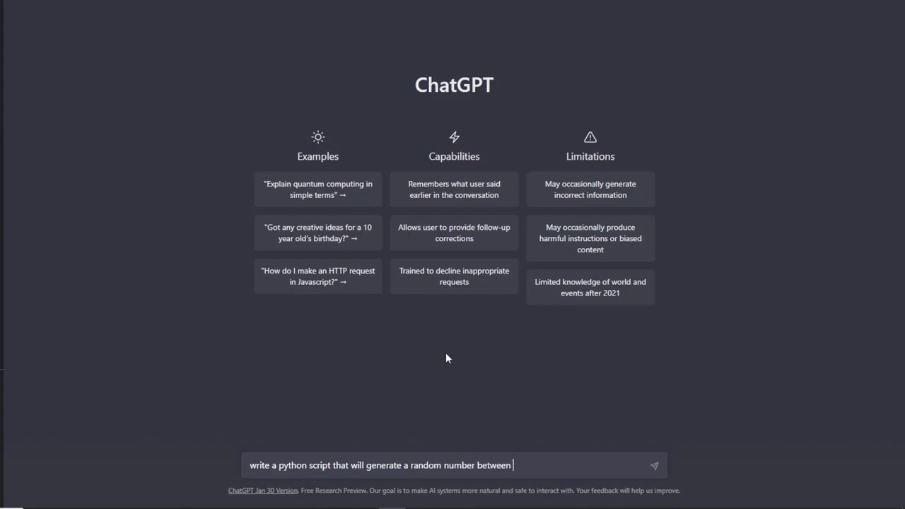
{"action": "type", "text": "10 an"}
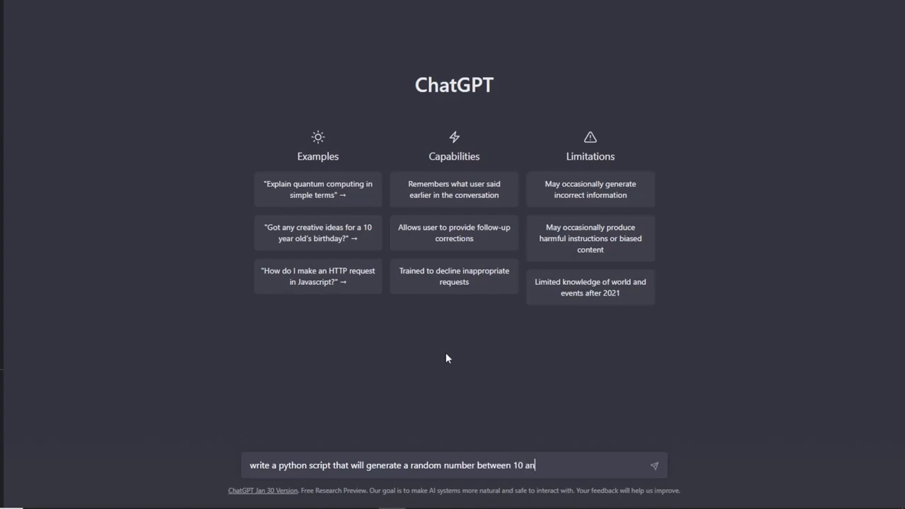
{"action": "type", "text": "d ten"}
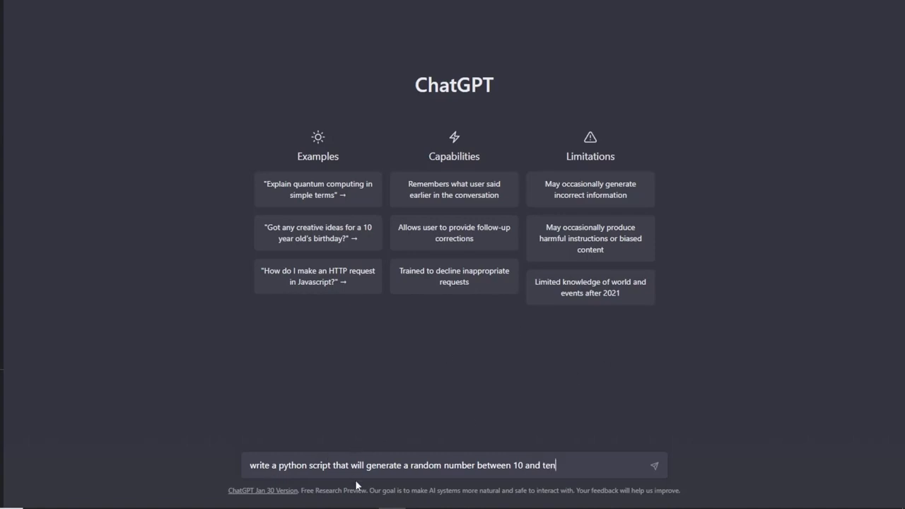
{"action": "mouse_move", "coordinate": [452, 466]}
{"action": "type", "text": "o"}
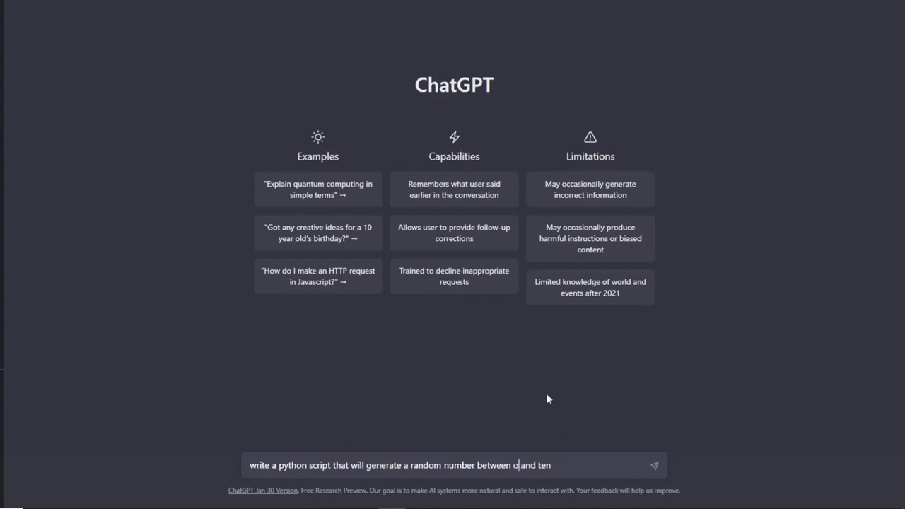
{"action": "type", "text": "ne"}
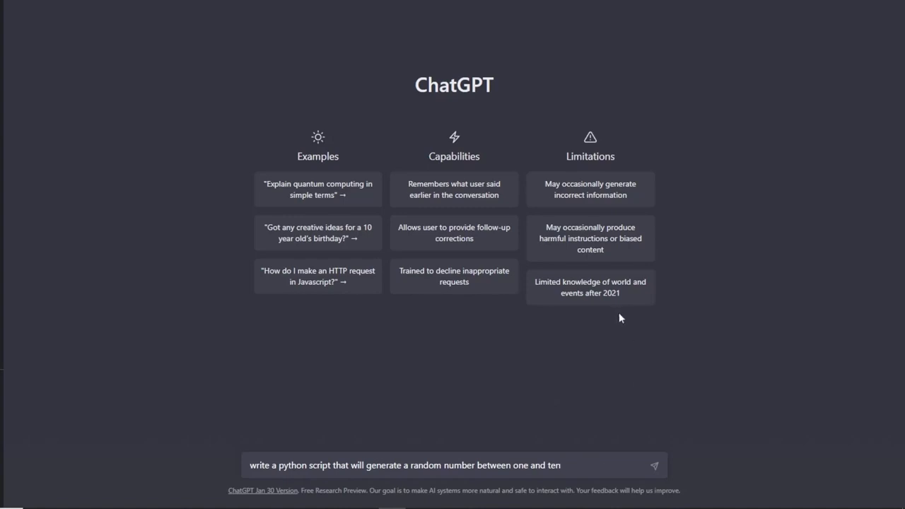
{"action": "mouse_move", "coordinate": [561, 385]}
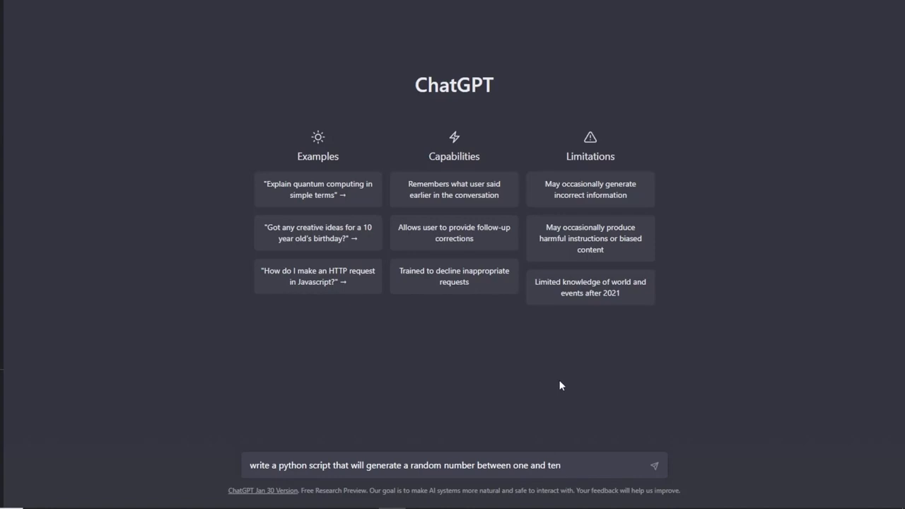
{"action": "type", "text": ", and a"}
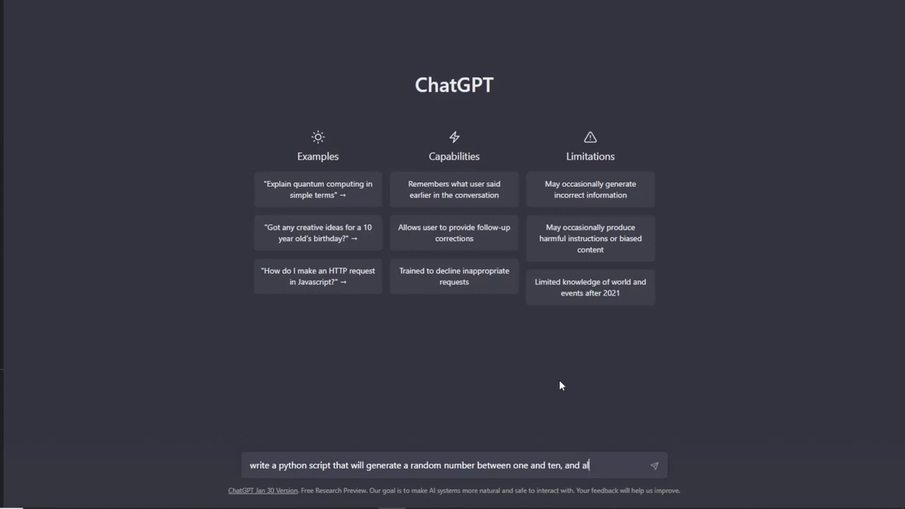
{"action": "type", "text": "low the user to"}
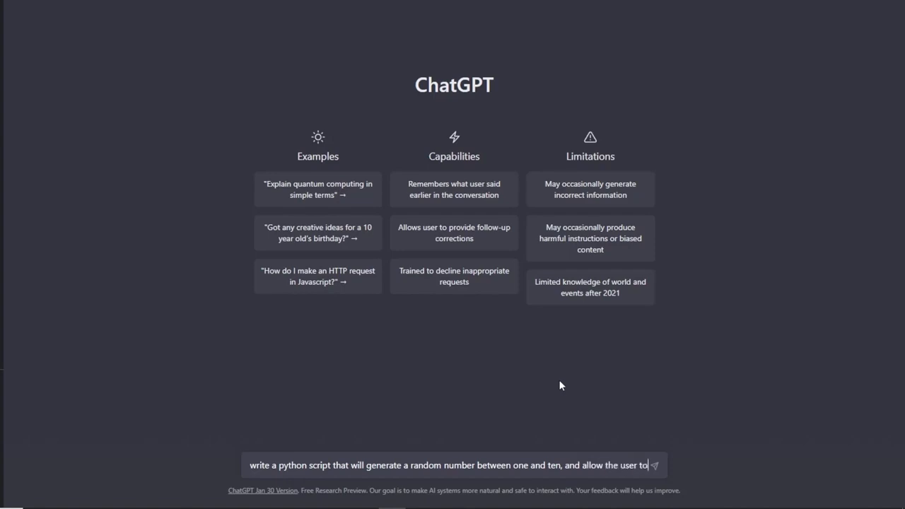
{"action": "type", "text": "guess th"}
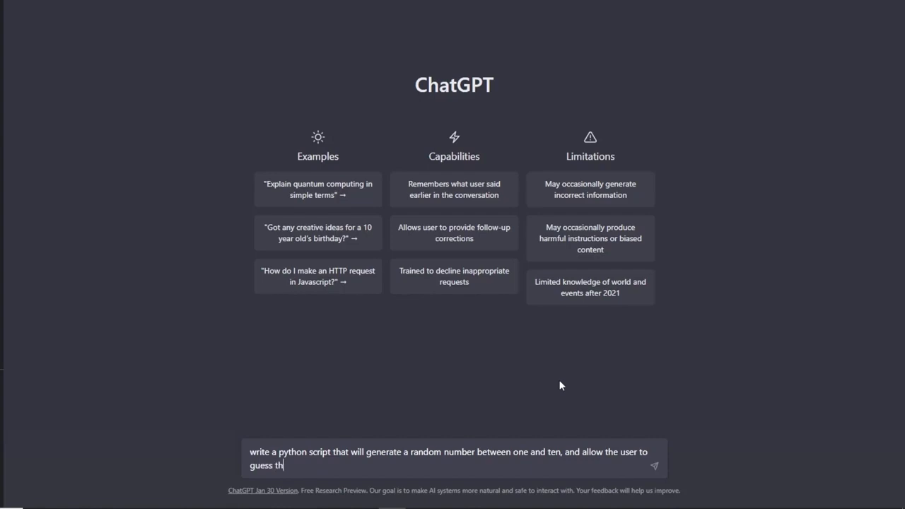
{"action": "type", "text": "e number before reve"}
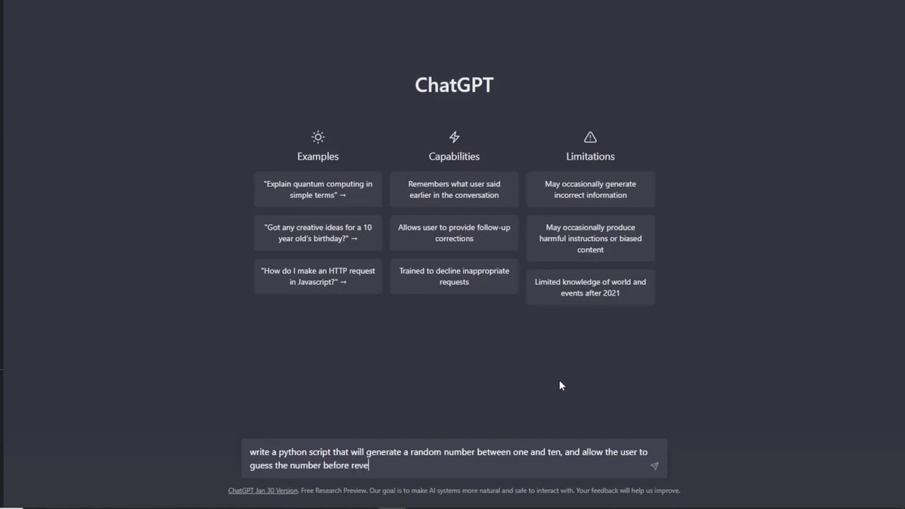
{"action": "type", "text": "aling"}
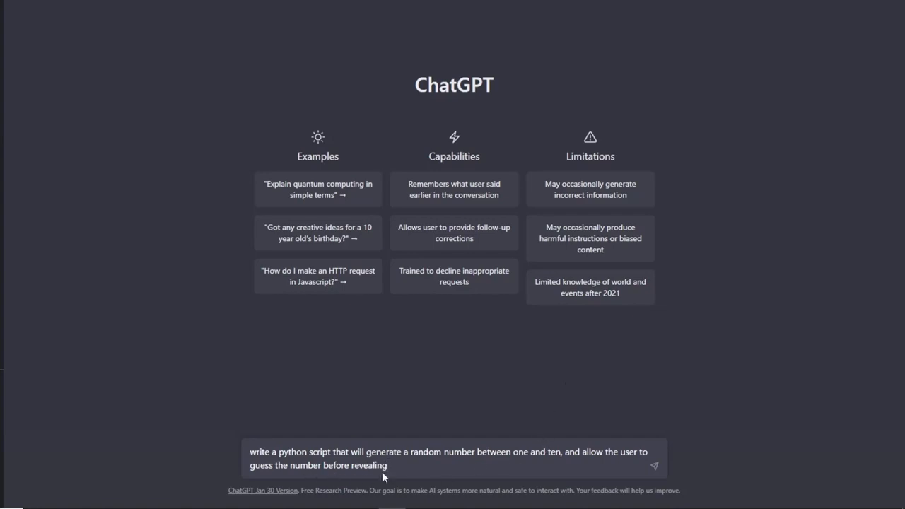
{"action": "type", "text": "it"}
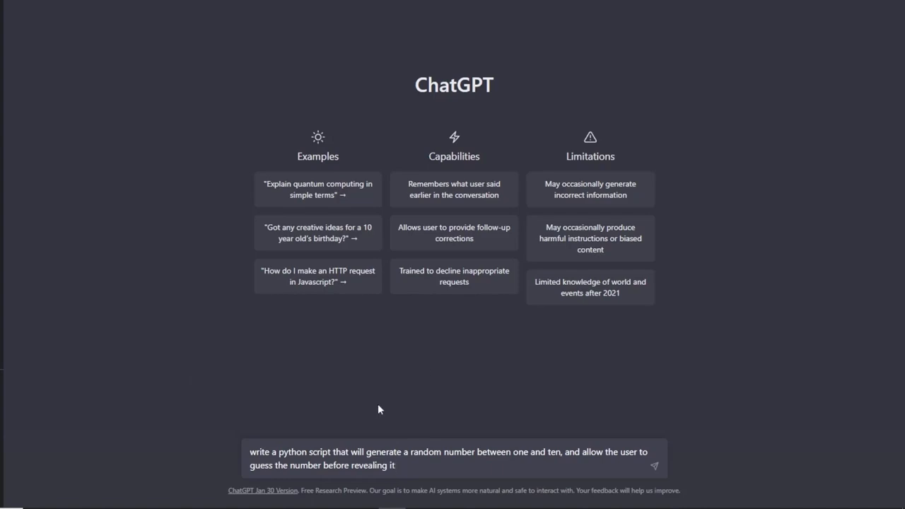
{"action": "mouse_move", "coordinate": [148, 456]}
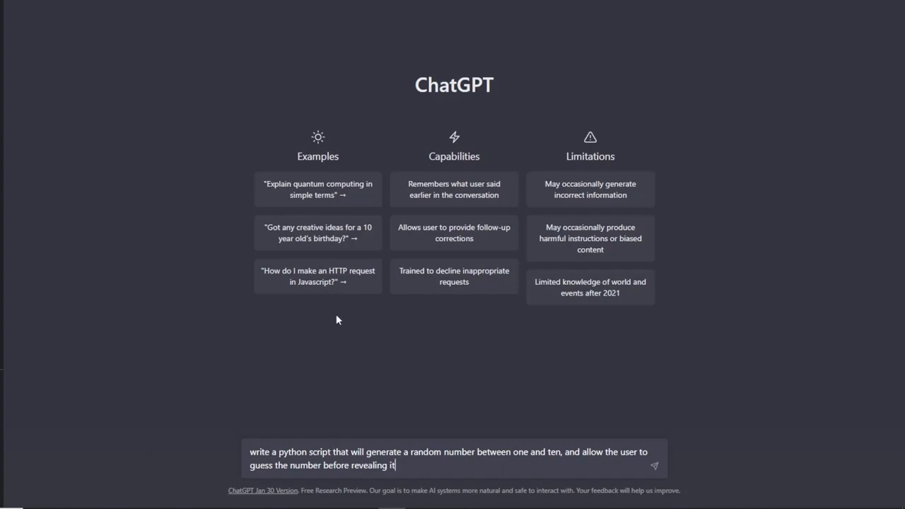
{"action": "mouse_move", "coordinate": [642, 442]}
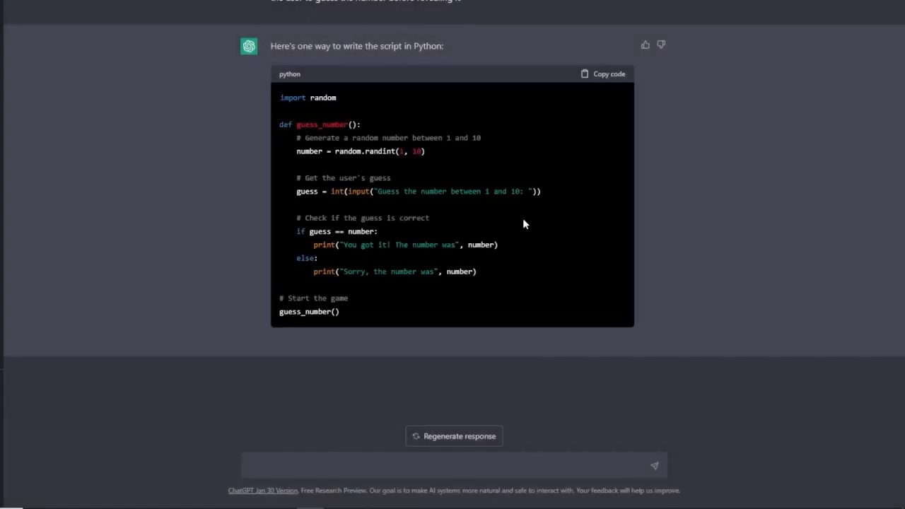
{"action": "mouse_move", "coordinate": [495, 278]}
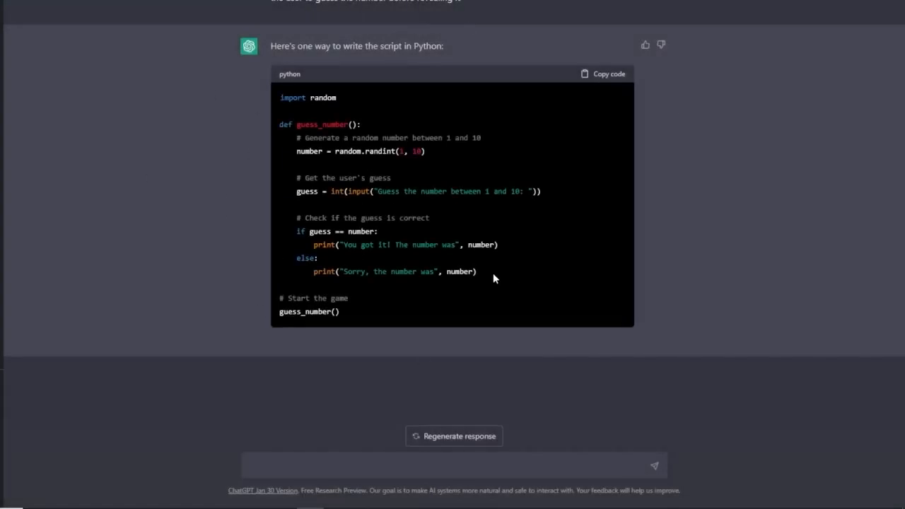
{"action": "mouse_move", "coordinate": [623, 82]}
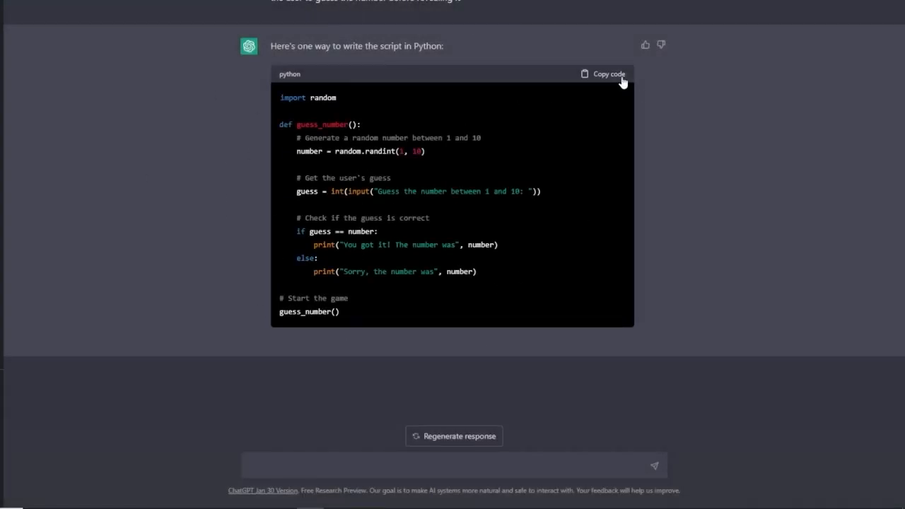
Step: Copy the code of ChatGPT's Python guessing-game script
{"action": "left_click", "coordinate": [604, 74]}
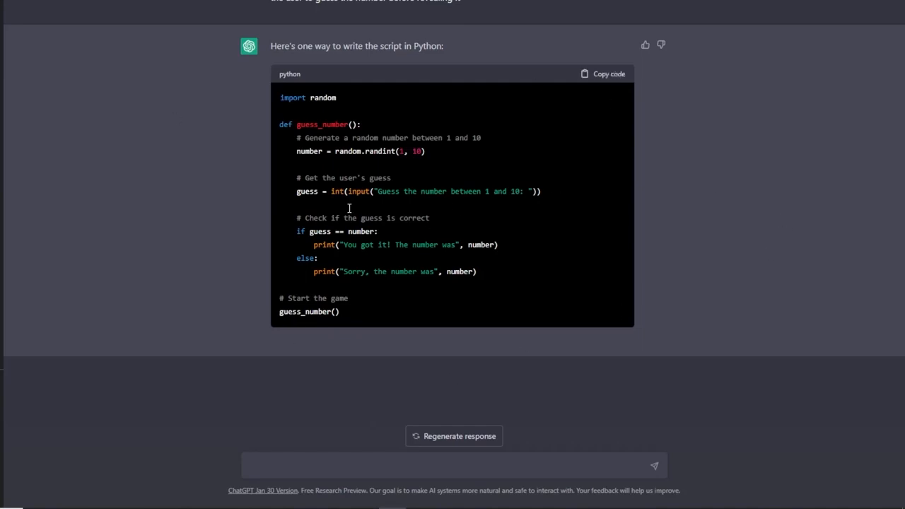
{"action": "mouse_move", "coordinate": [774, 278]}
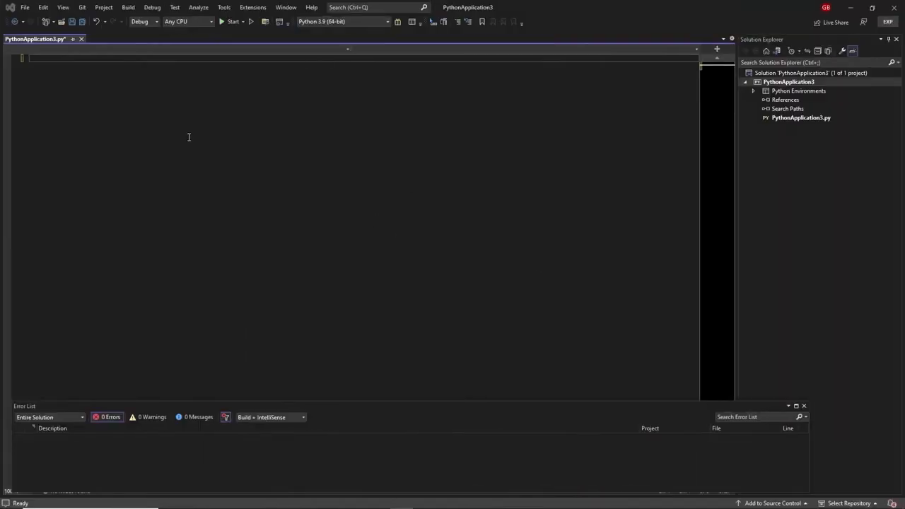
Step: Paste the guessing script into the Python file, run it, and guess 4 (answer was 8)
{"action": "right_click", "coordinate": [189, 137]}
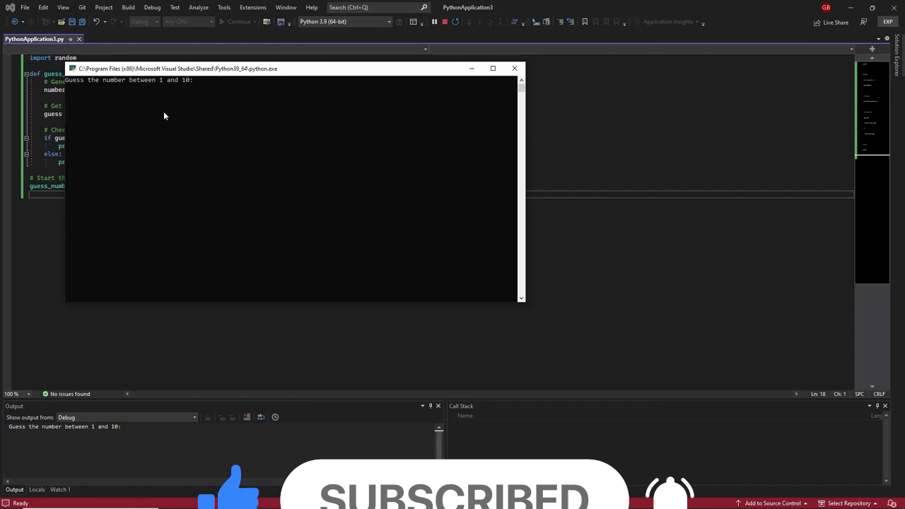
{"action": "type", "text": "4"}
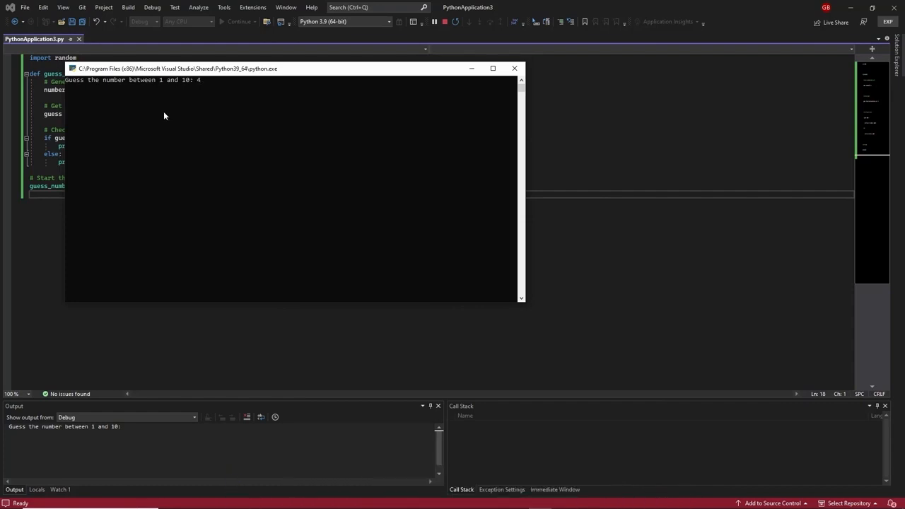
{"action": "key", "text": "enter"}
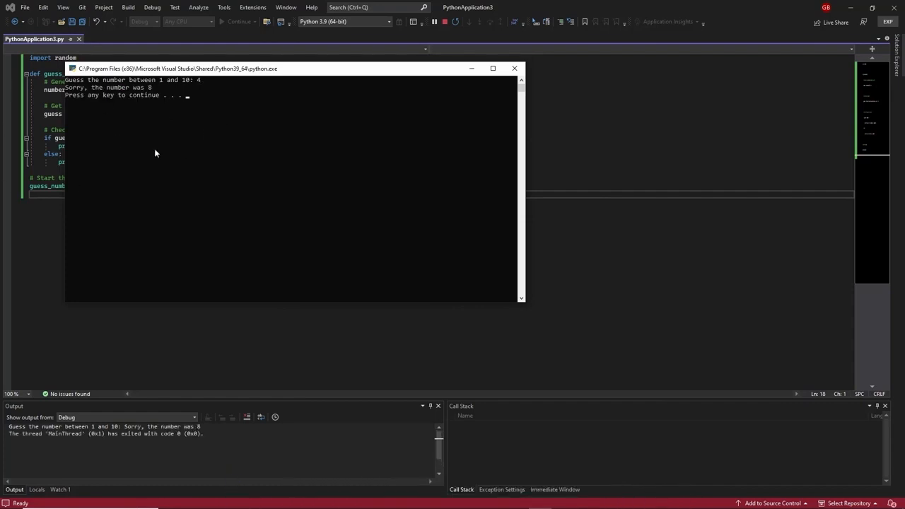
{"action": "mouse_move", "coordinate": [578, 222]}
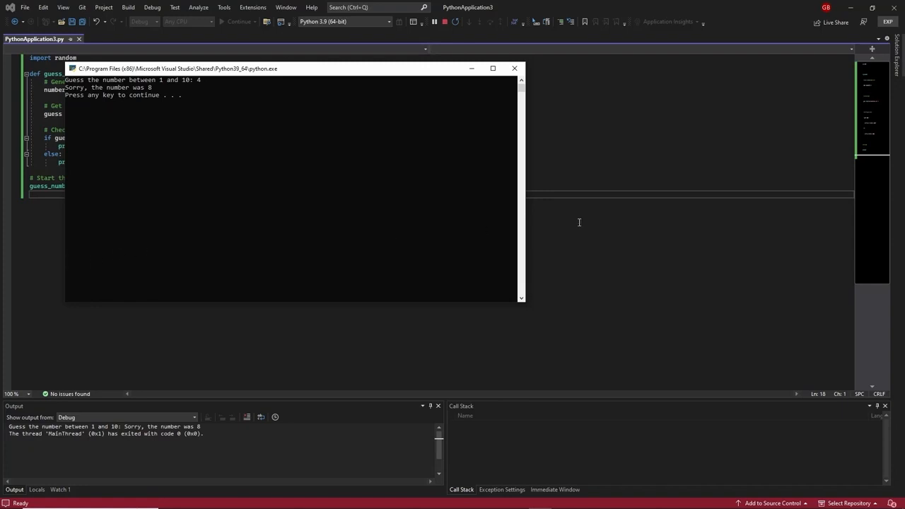
{"action": "left_click", "coordinate": [514, 68]}
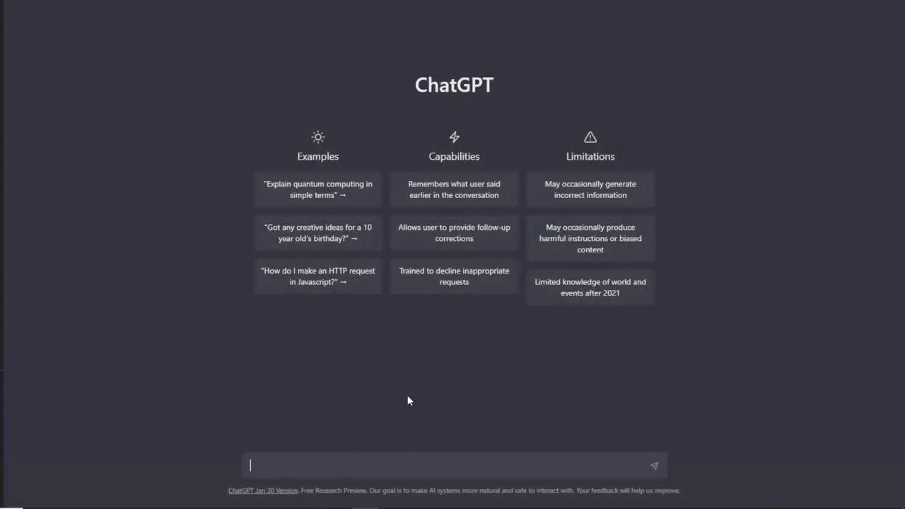
{"action": "mouse_move", "coordinate": [350, 360]}
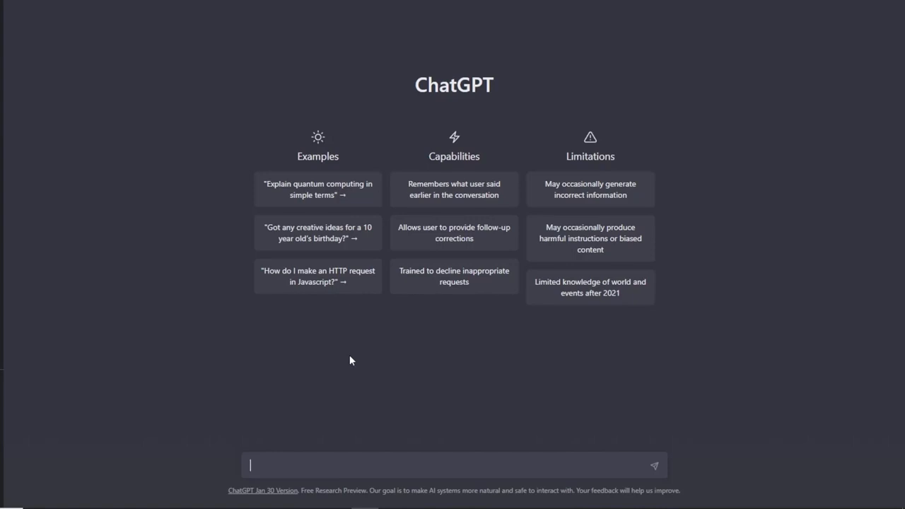
Step: Send a prompt requesting a Python 20 questions game where the user guesses the chosen thing
{"action": "type", "text": "write a python scri"}
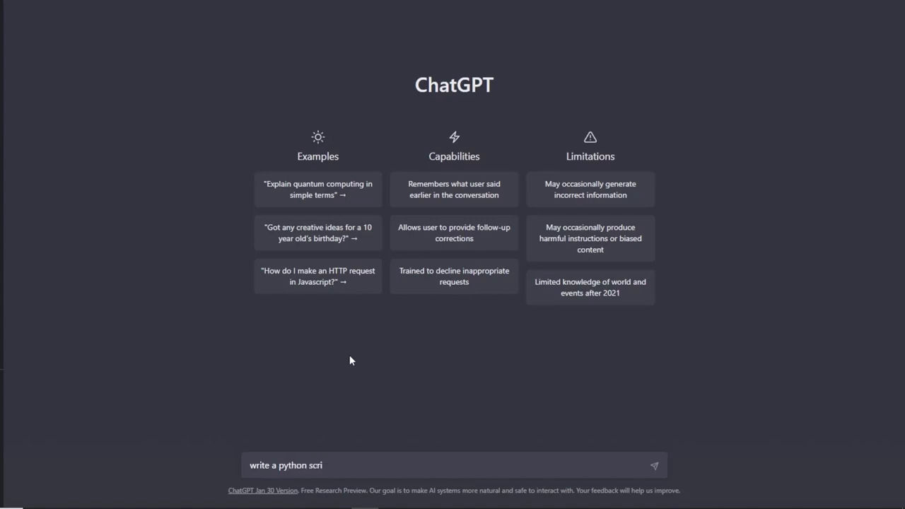
{"action": "type", "text": "pt for"}
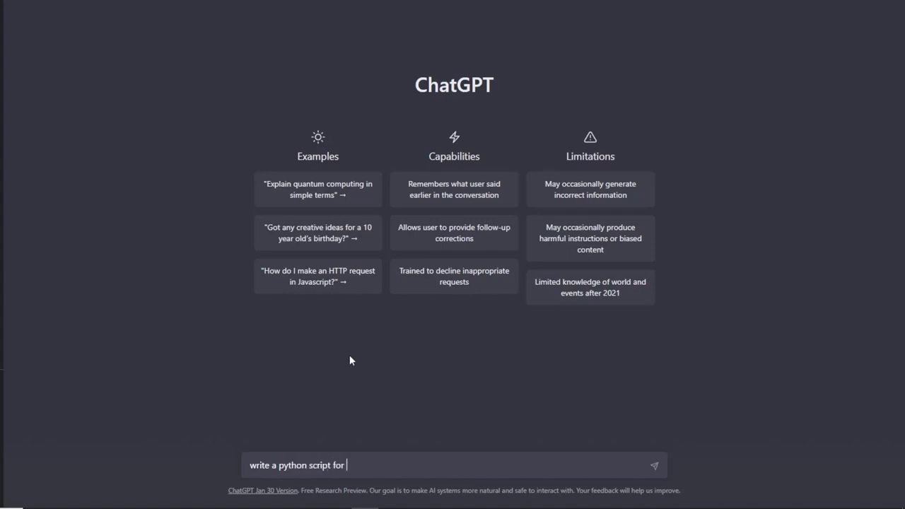
{"action": "type", "text": "a game of"}
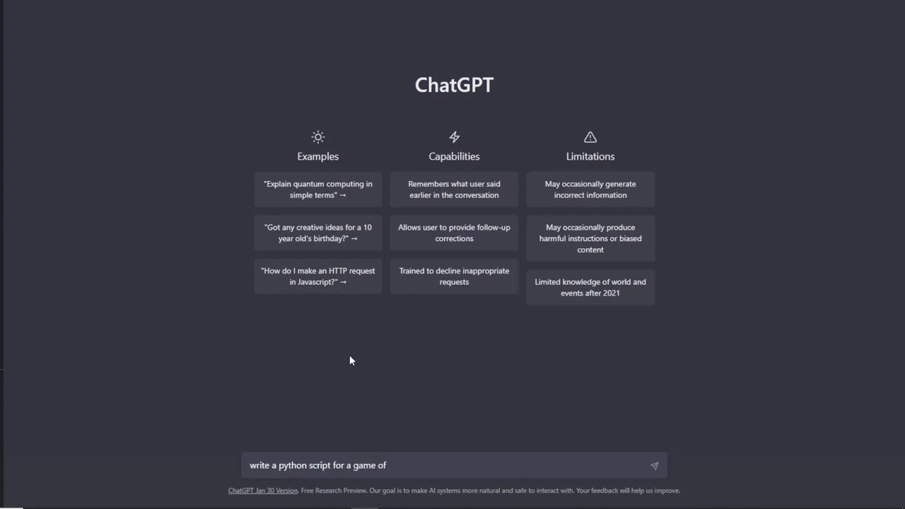
{"action": "type", "text": "20 qu"}
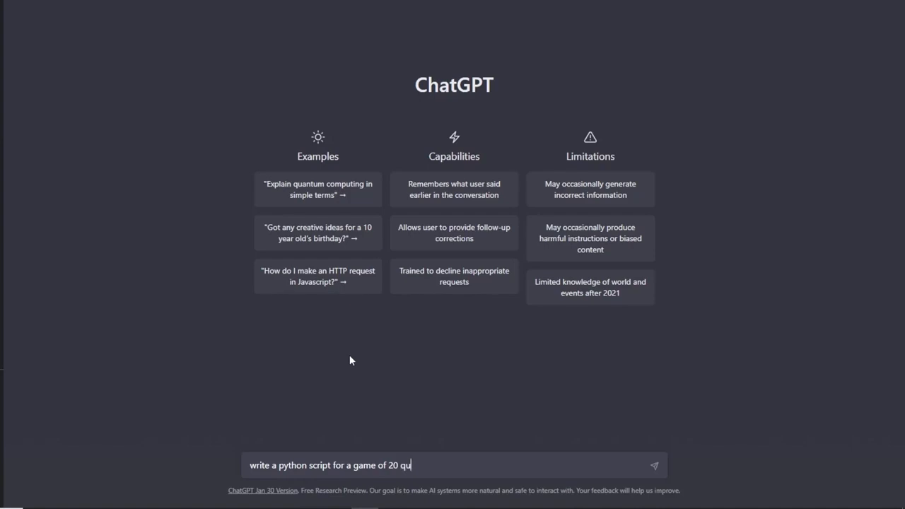
{"action": "type", "text": "estions where the"}
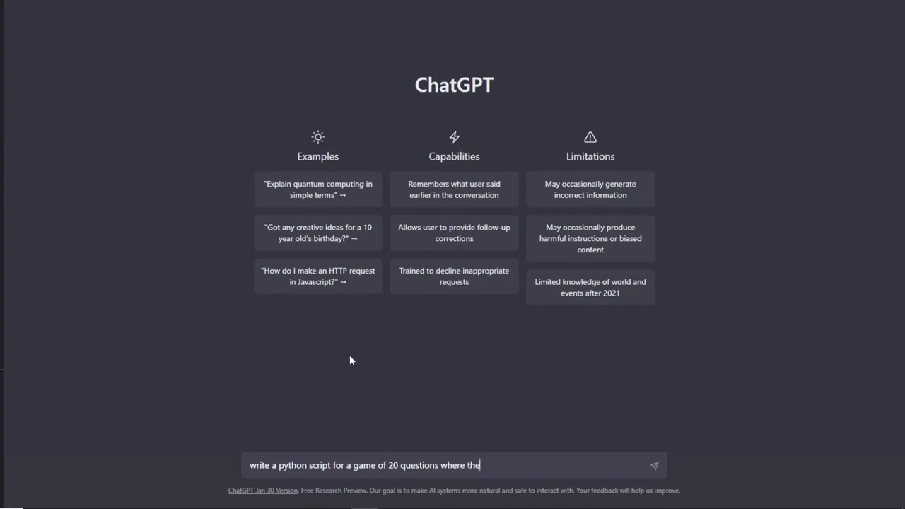
{"action": "type", "text": "user has to gu"}
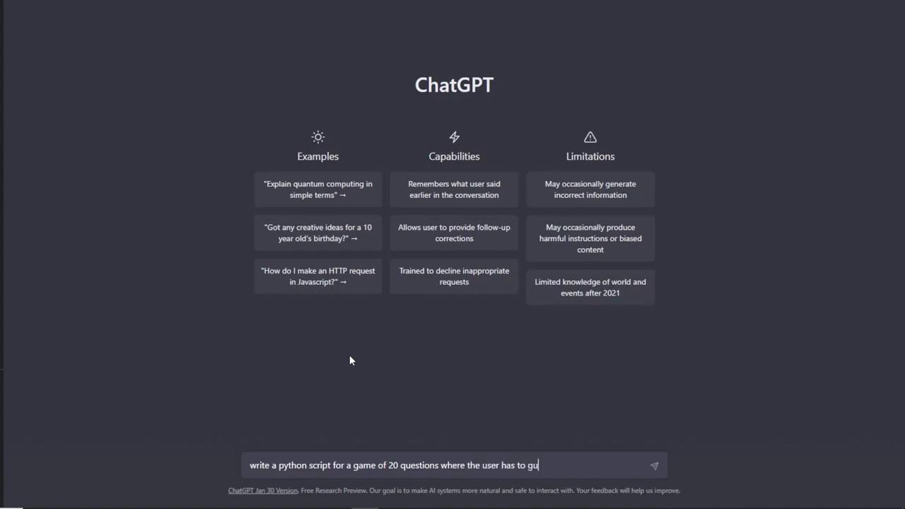
{"action": "type", "text": "ess th"}
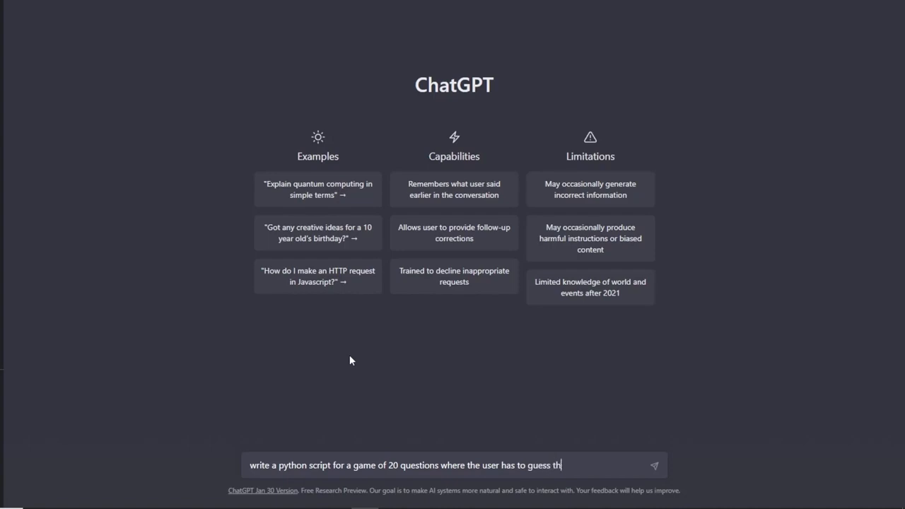
{"action": "type", "text": "e"}
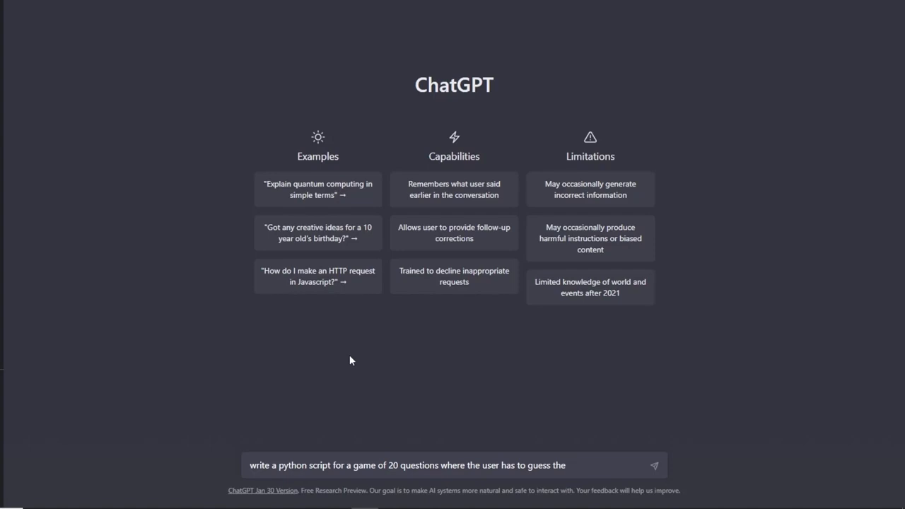
{"action": "type", "text": "chosen"}
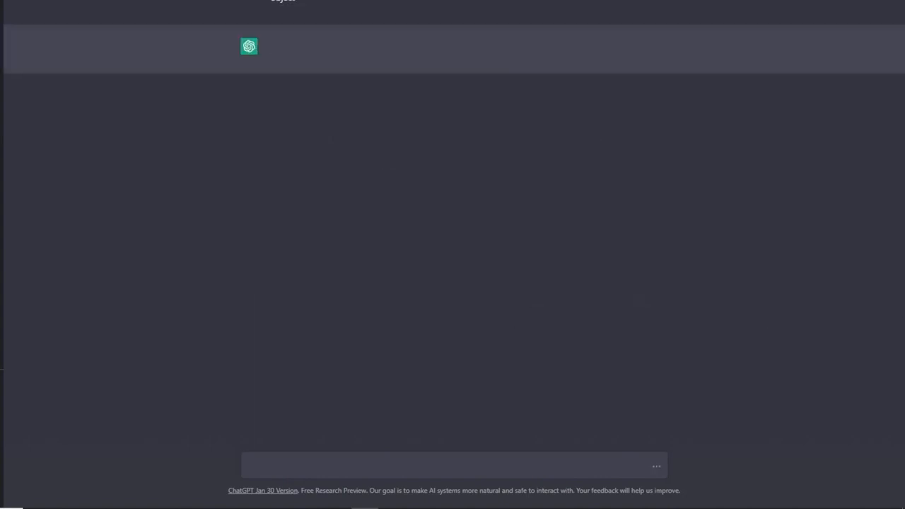
{"action": "mouse_move", "coordinate": [351, 17]}
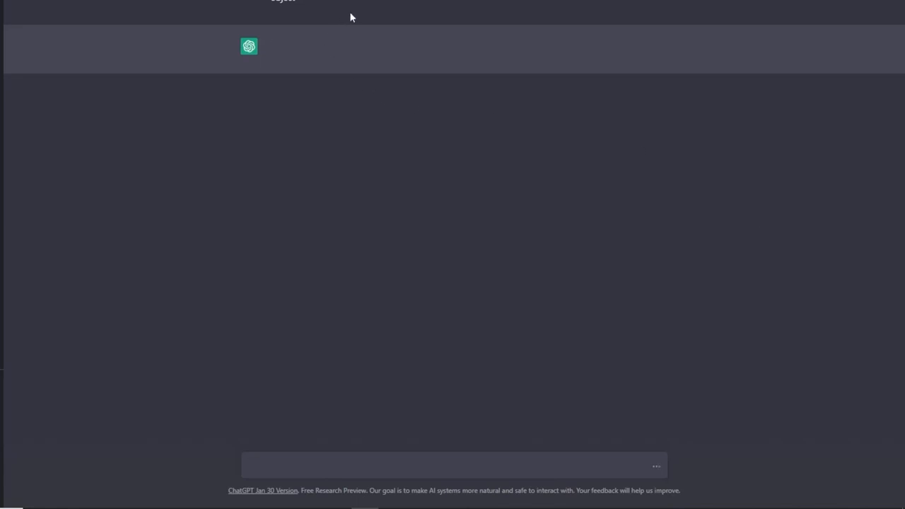
{"action": "mouse_move", "coordinate": [524, 7]}
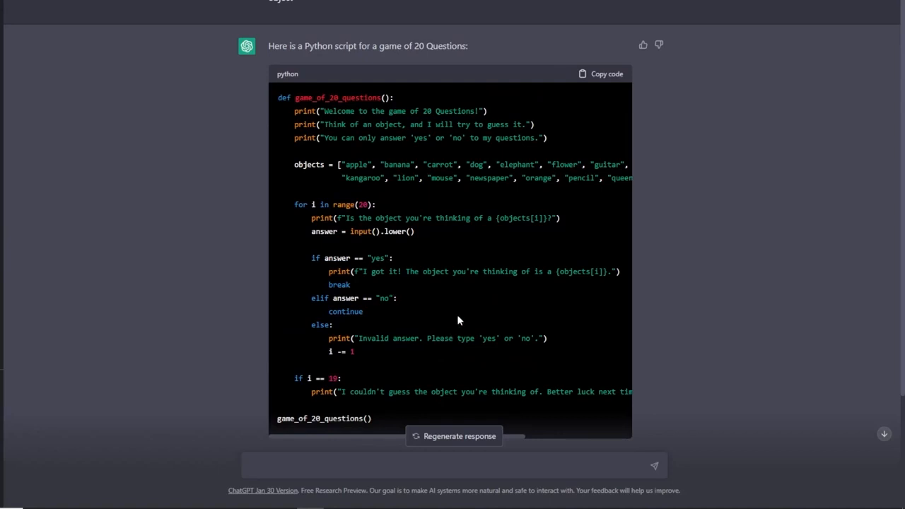
Step: Review the 20 Questions script and explanation, then select its code for copying
{"action": "scroll", "scroll_direction": "down", "scroll_amount": 3}
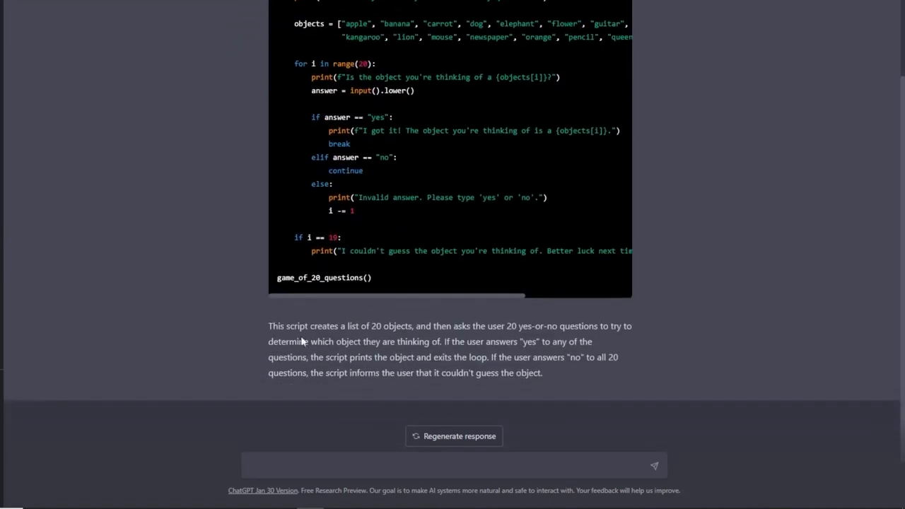
{"action": "mouse_move", "coordinate": [377, 330]}
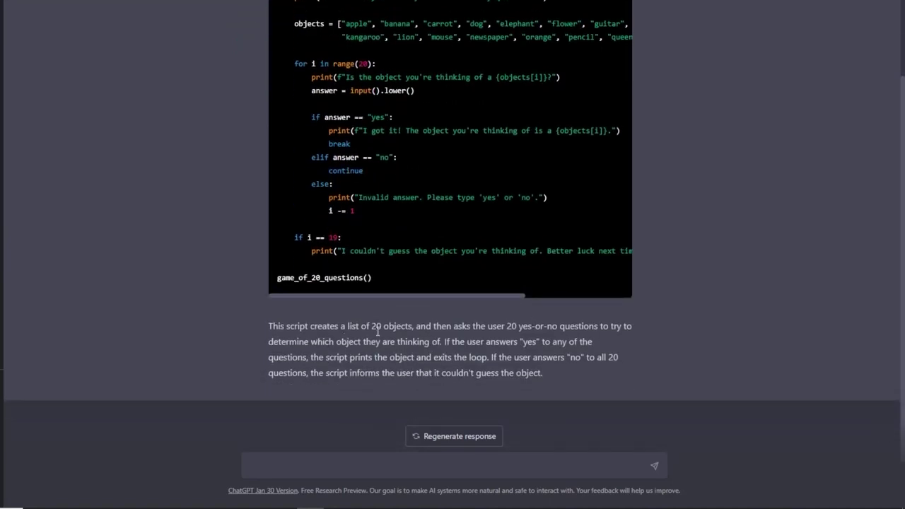
{"action": "mouse_move", "coordinate": [518, 339]}
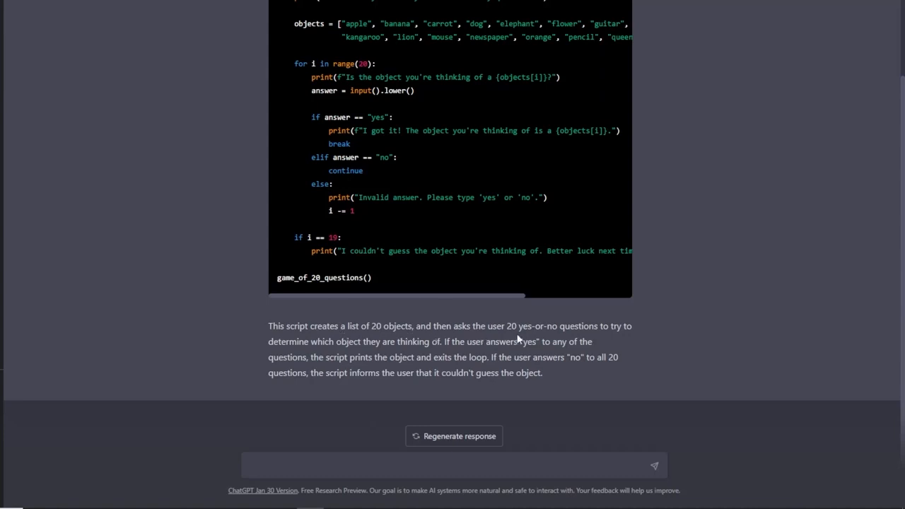
{"action": "mouse_move", "coordinate": [292, 347]}
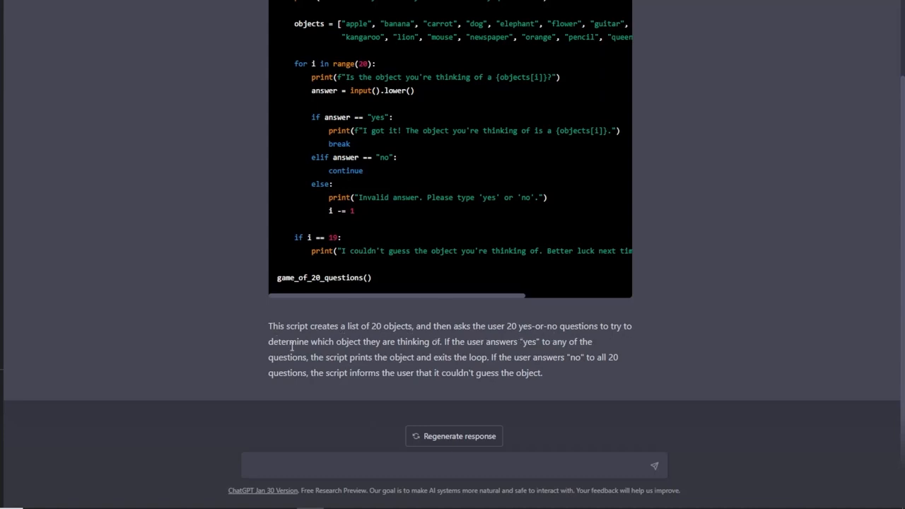
{"action": "mouse_move", "coordinate": [463, 357]}
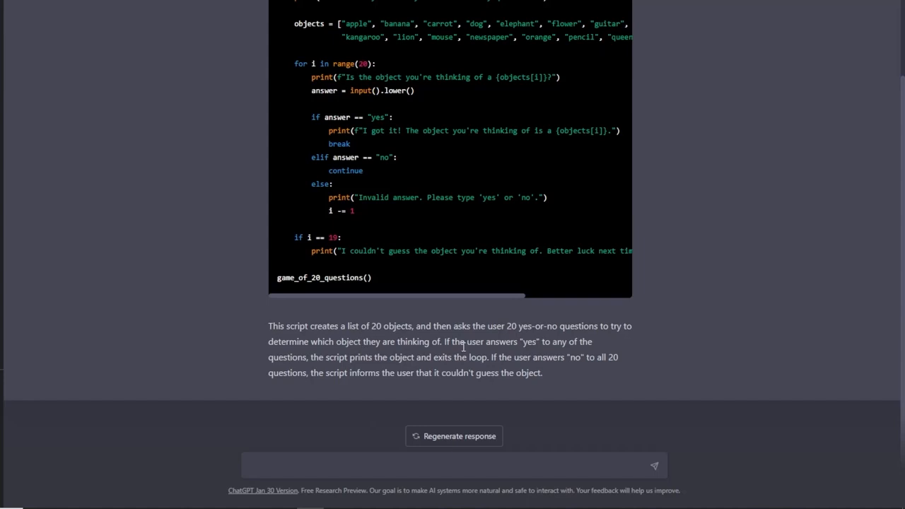
{"action": "mouse_move", "coordinate": [329, 367]}
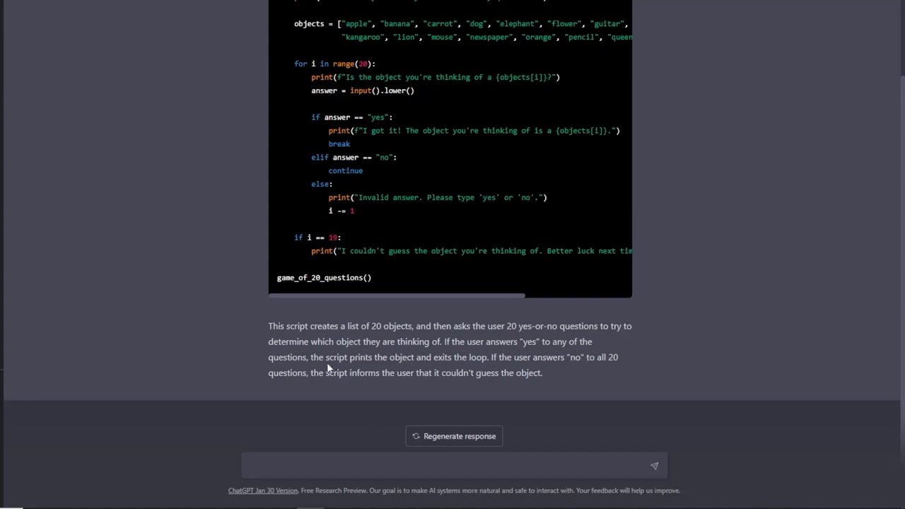
{"action": "mouse_move", "coordinate": [443, 373]}
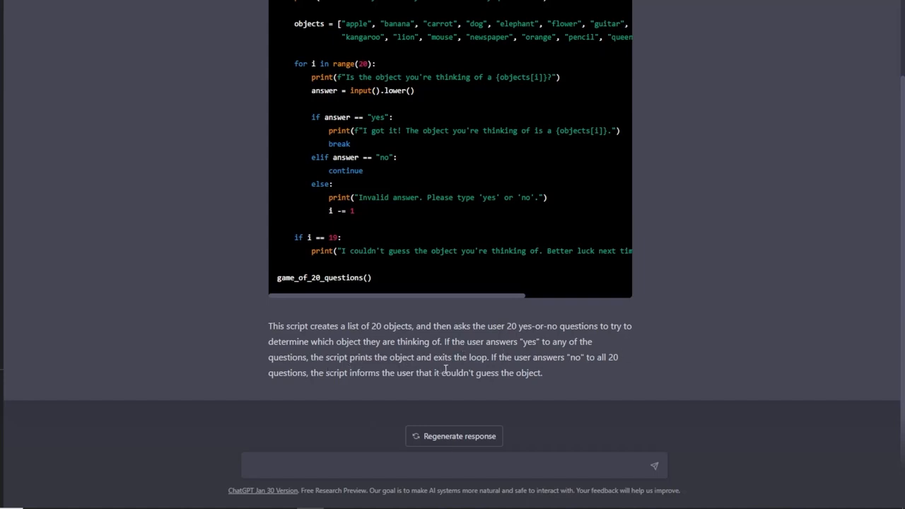
{"action": "mouse_move", "coordinate": [650, 378]}
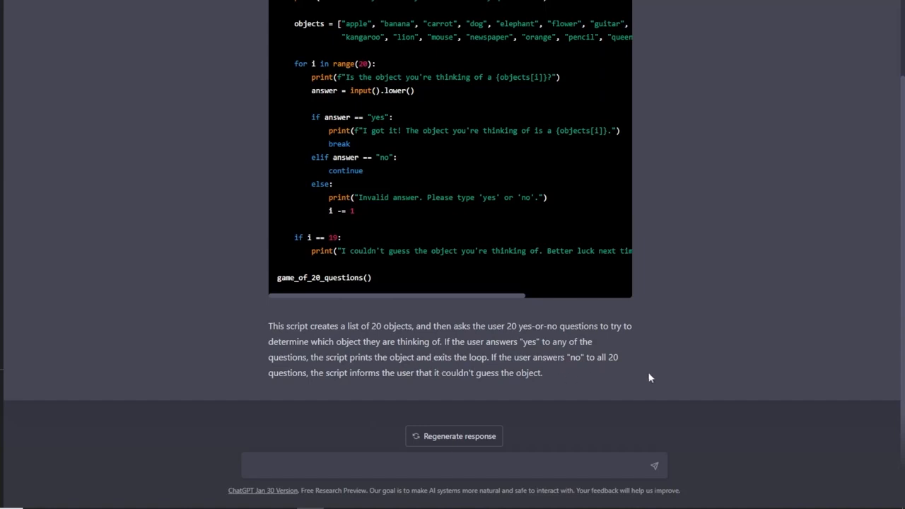
{"action": "mouse_move", "coordinate": [391, 377]}
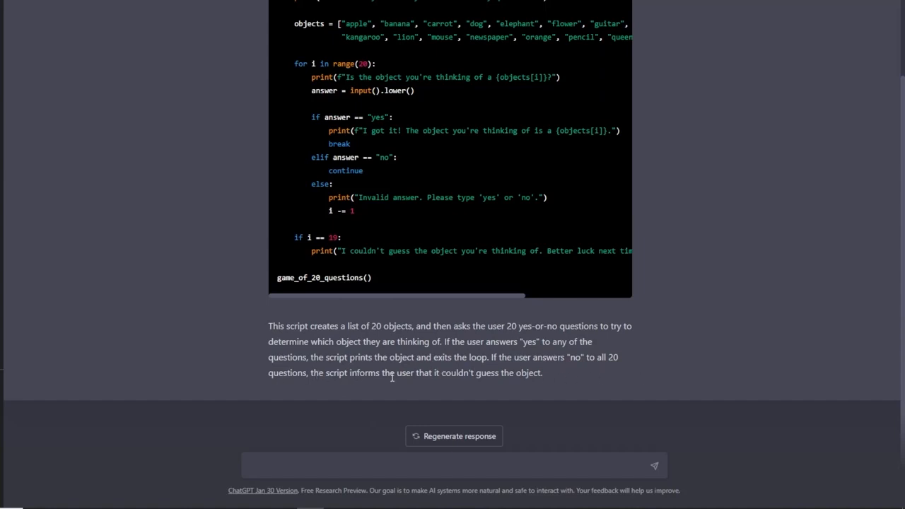
{"action": "left_click_drag", "start_coordinate": [389, 373], "coordinate": [509, 372]}
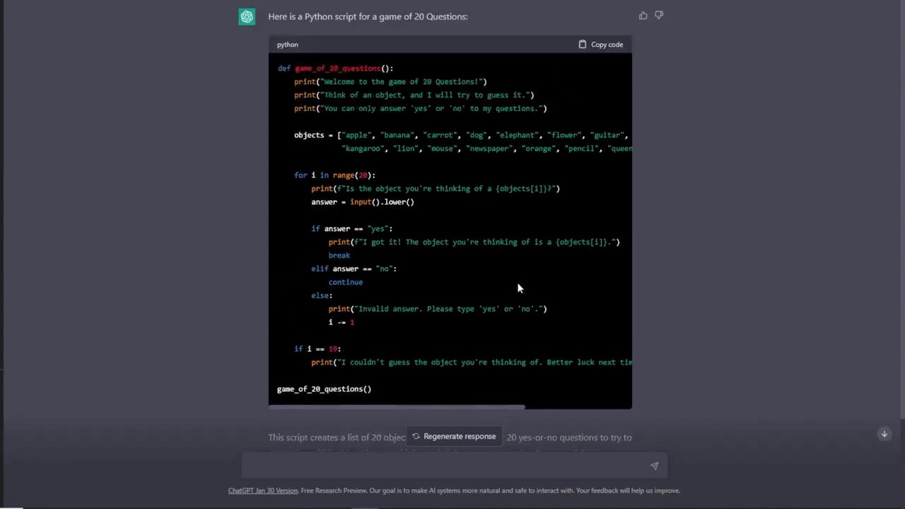
{"action": "mouse_move", "coordinate": [194, 314]}
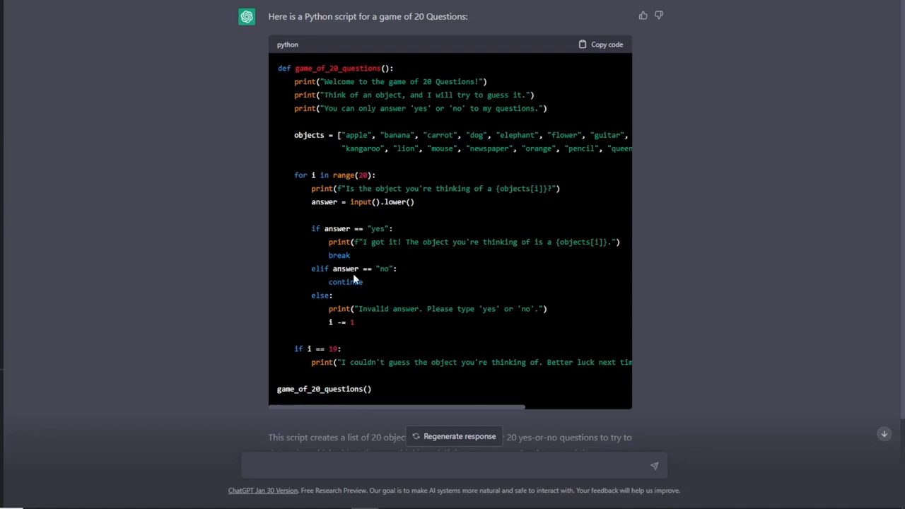
{"action": "mouse_move", "coordinate": [551, 209]}
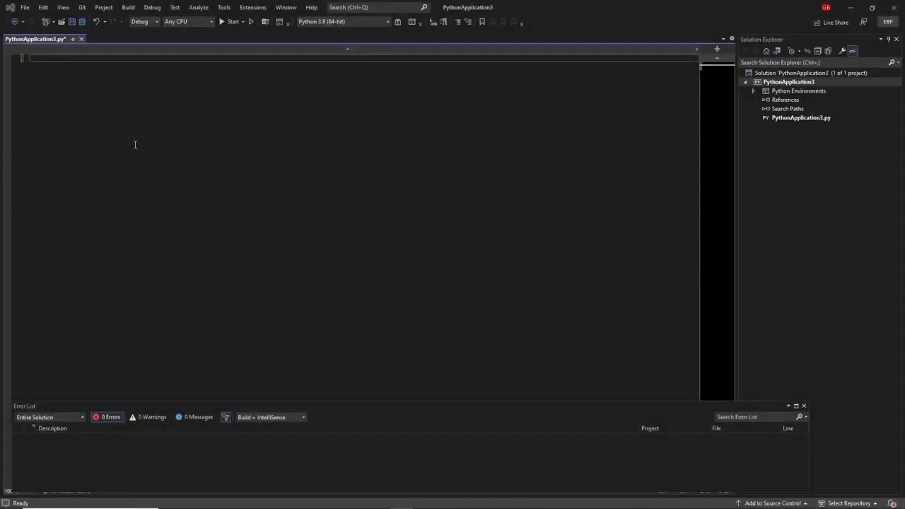
Step: Paste the 20 Questions script into PythonApplication3.py and start it
{"action": "right_click", "coordinate": [135, 141]}
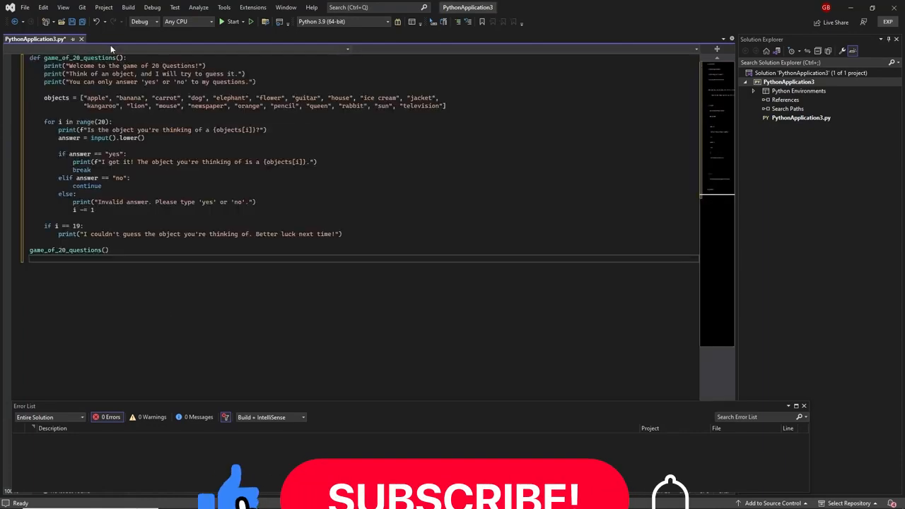
{"action": "left_click", "coordinate": [229, 21]}
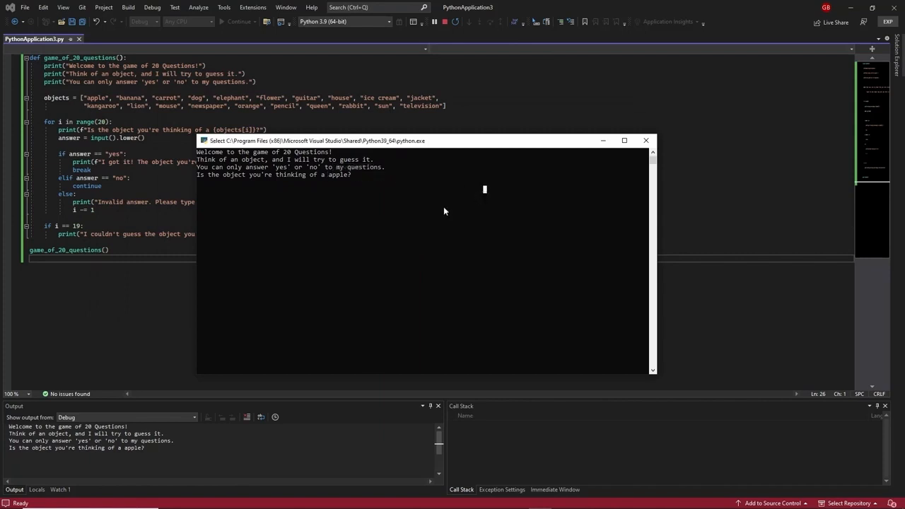
{"action": "mouse_move", "coordinate": [384, 237]}
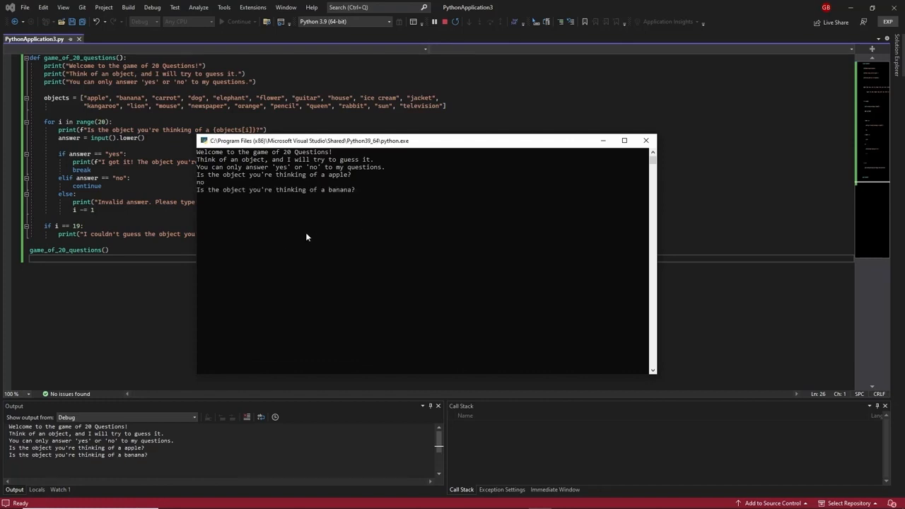
Step: Answer no for apple and banana, then yes for carrot
{"action": "type", "text": "no"}
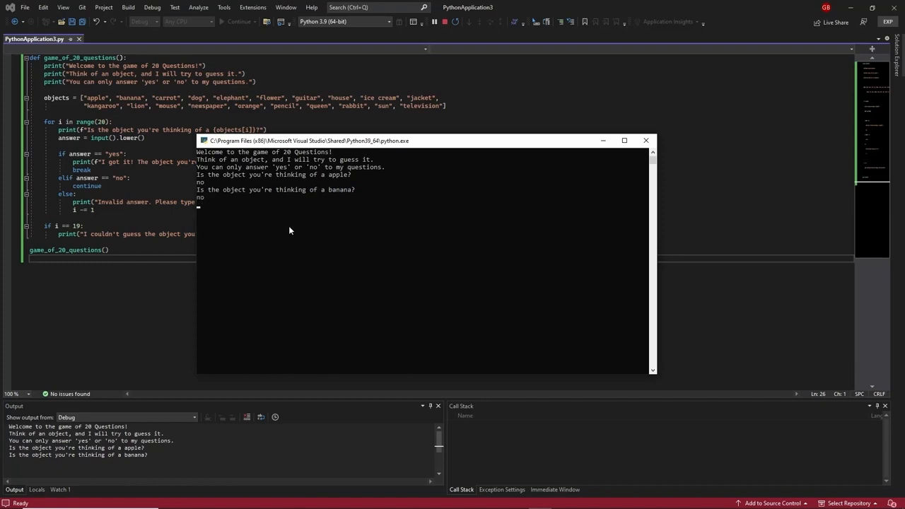
{"action": "type", "text": "no"}
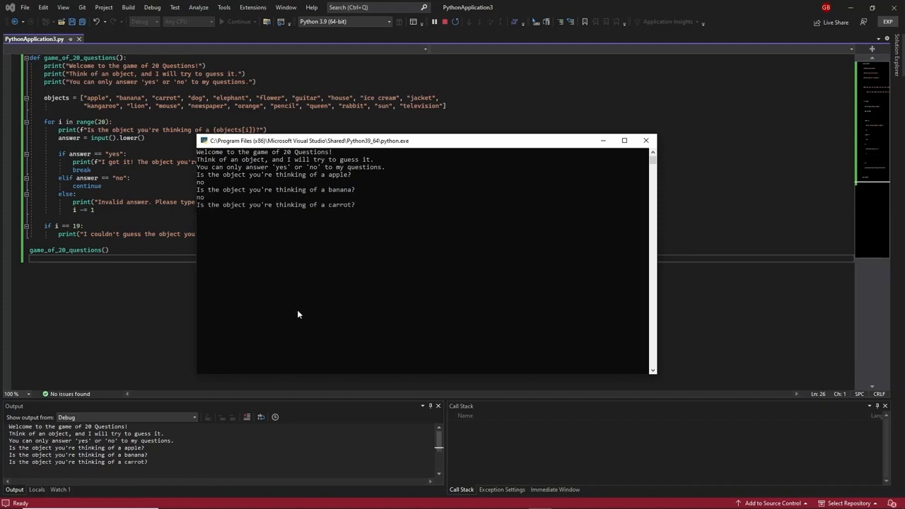
{"action": "mouse_move", "coordinate": [296, 272]}
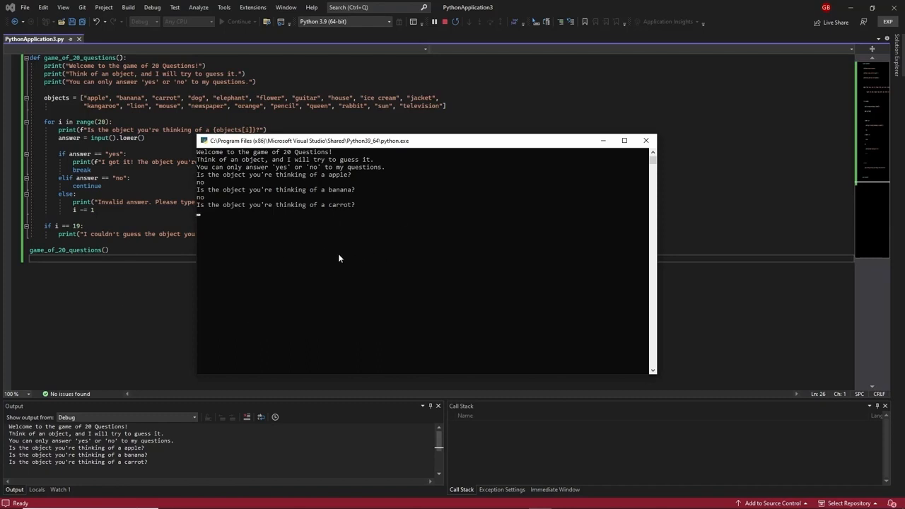
{"action": "type", "text": "yes"}
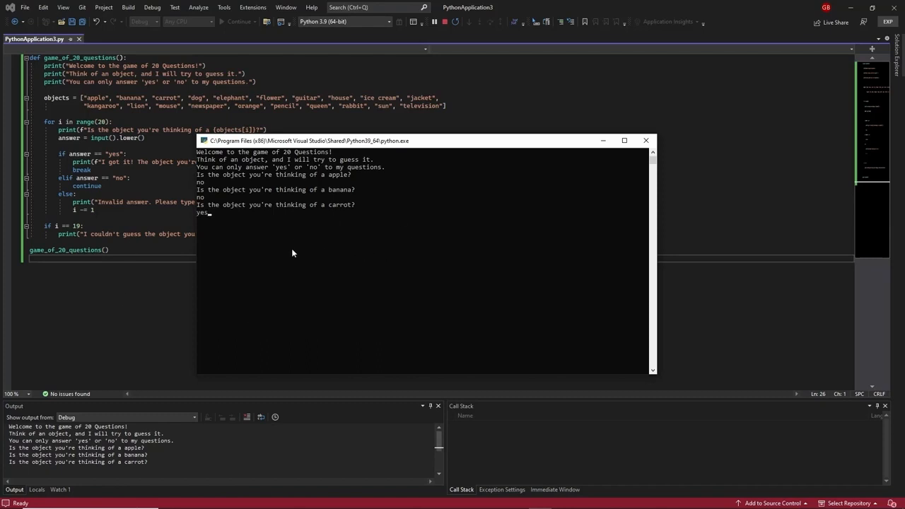
{"action": "type", "text": "yes"}
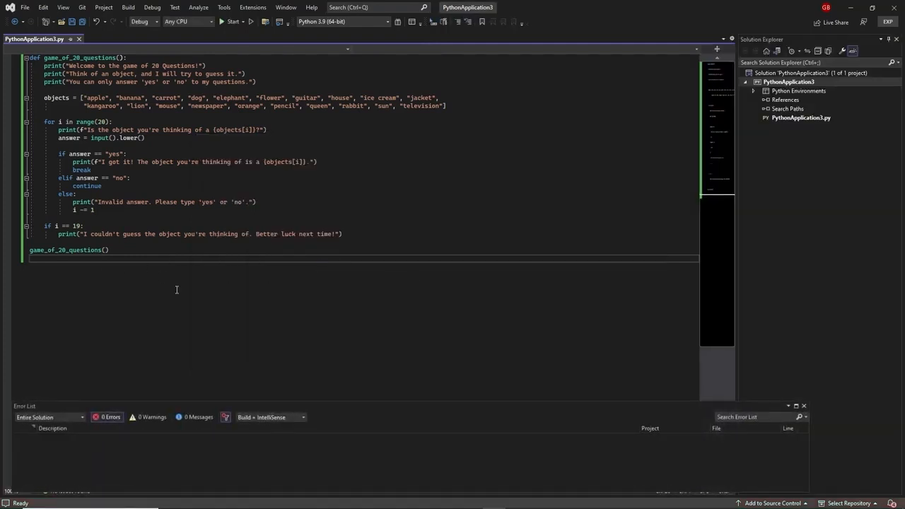
{"action": "mouse_move", "coordinate": [199, 281]}
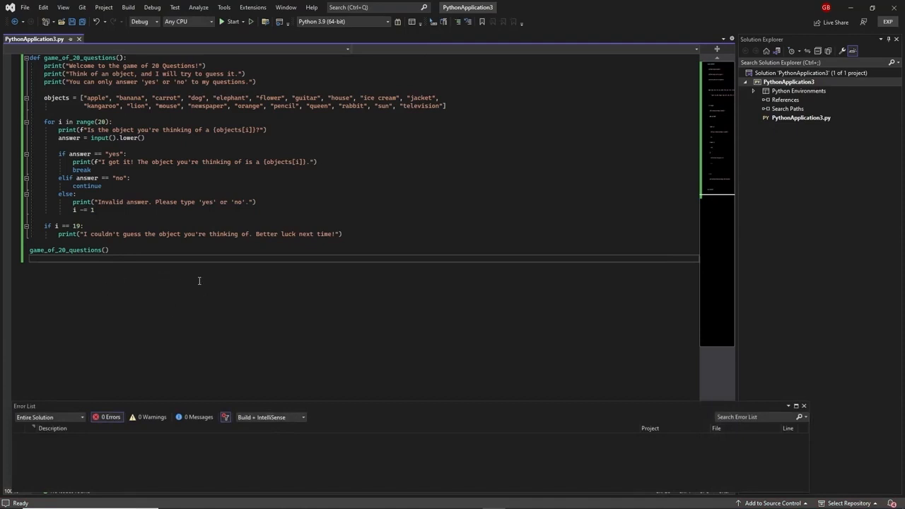
{"action": "mouse_move", "coordinate": [240, 314]}
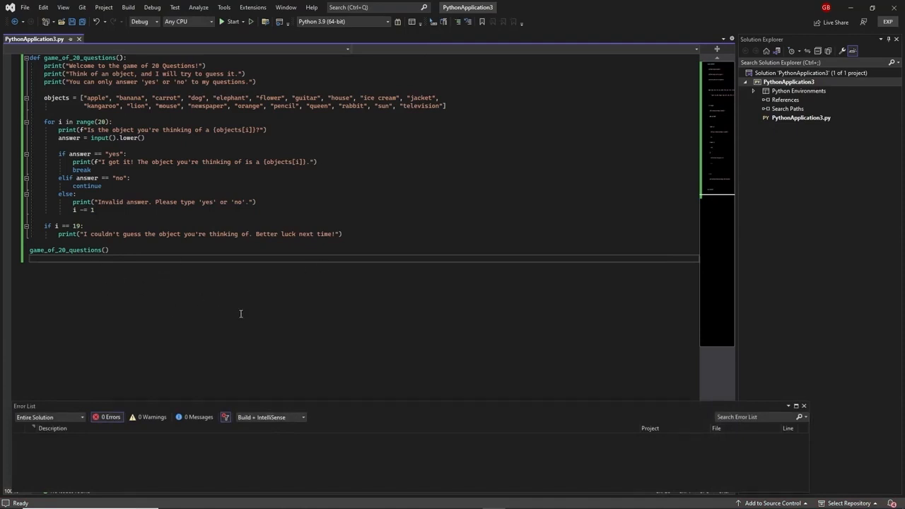